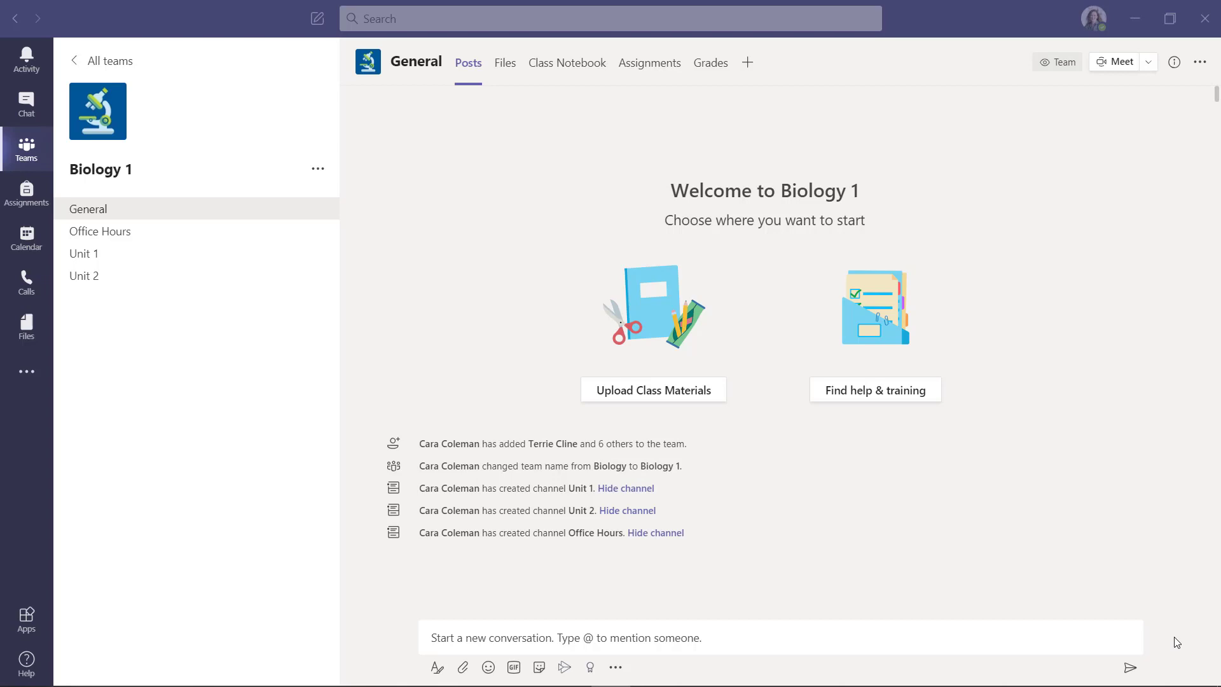
pyautogui.moveTo(650, 64)
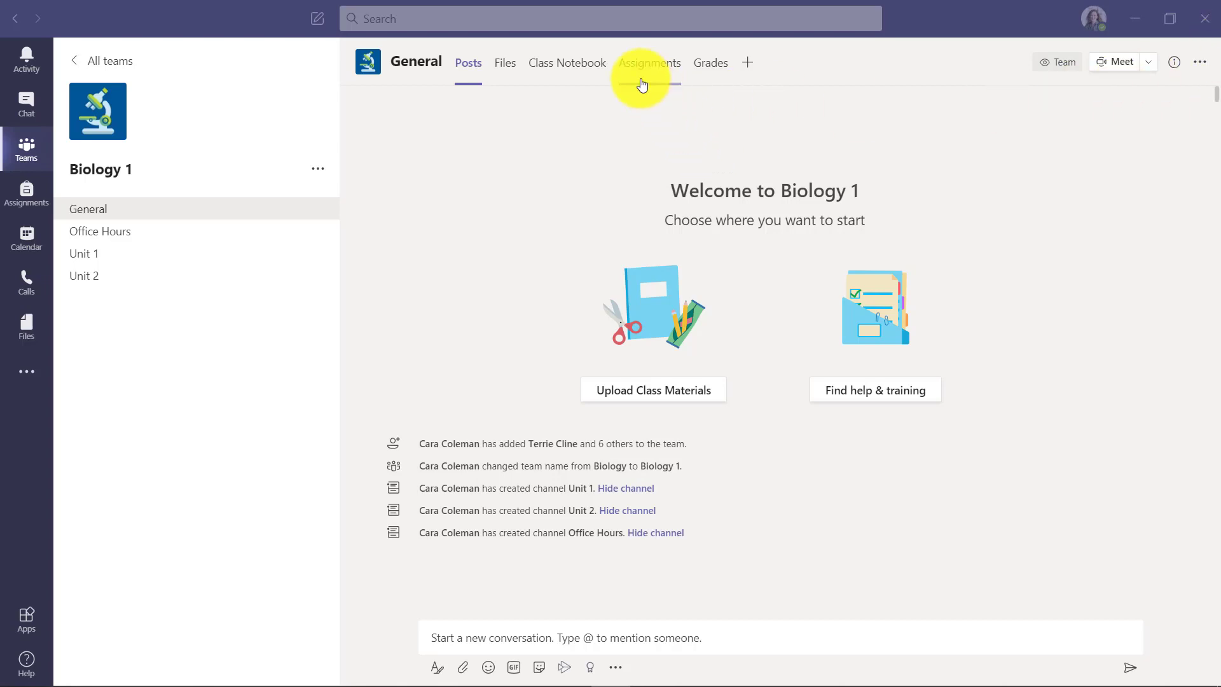
# Show the Biology 1 General channel's Assignments list, currently empty.
pyautogui.click(649, 62)
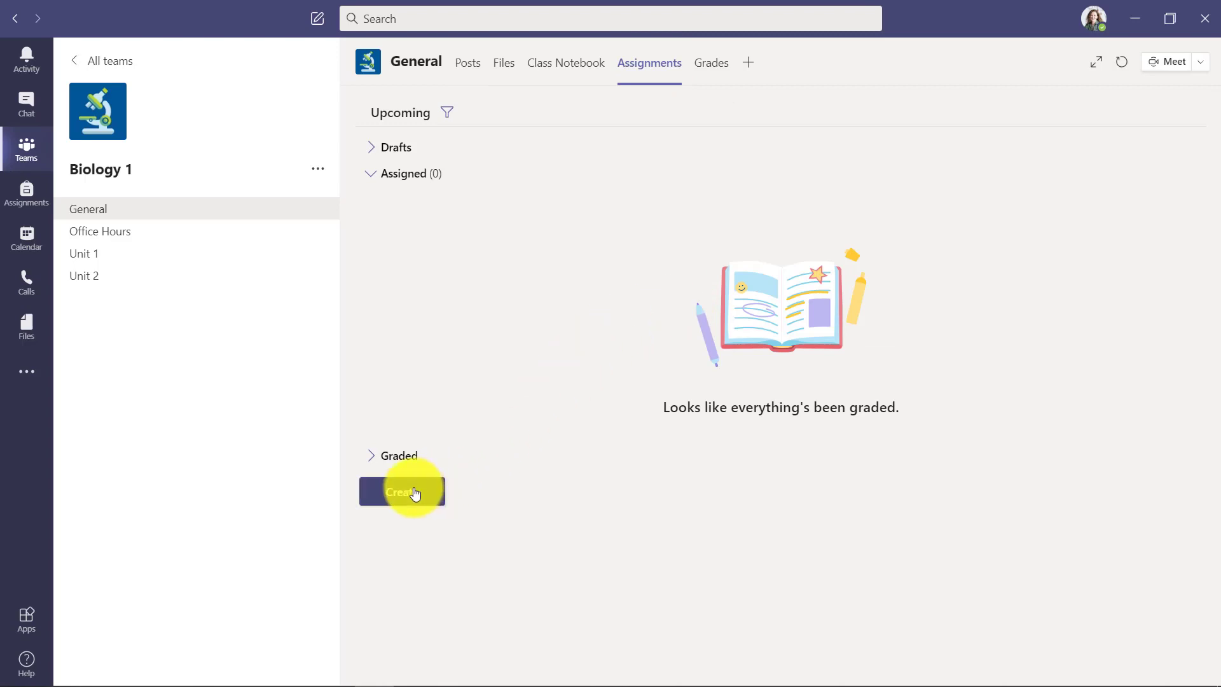
# Create a new assignment titled 'Science Project' with photosynthesis-unit instructions and the instructions document.
pyautogui.click(402, 491)
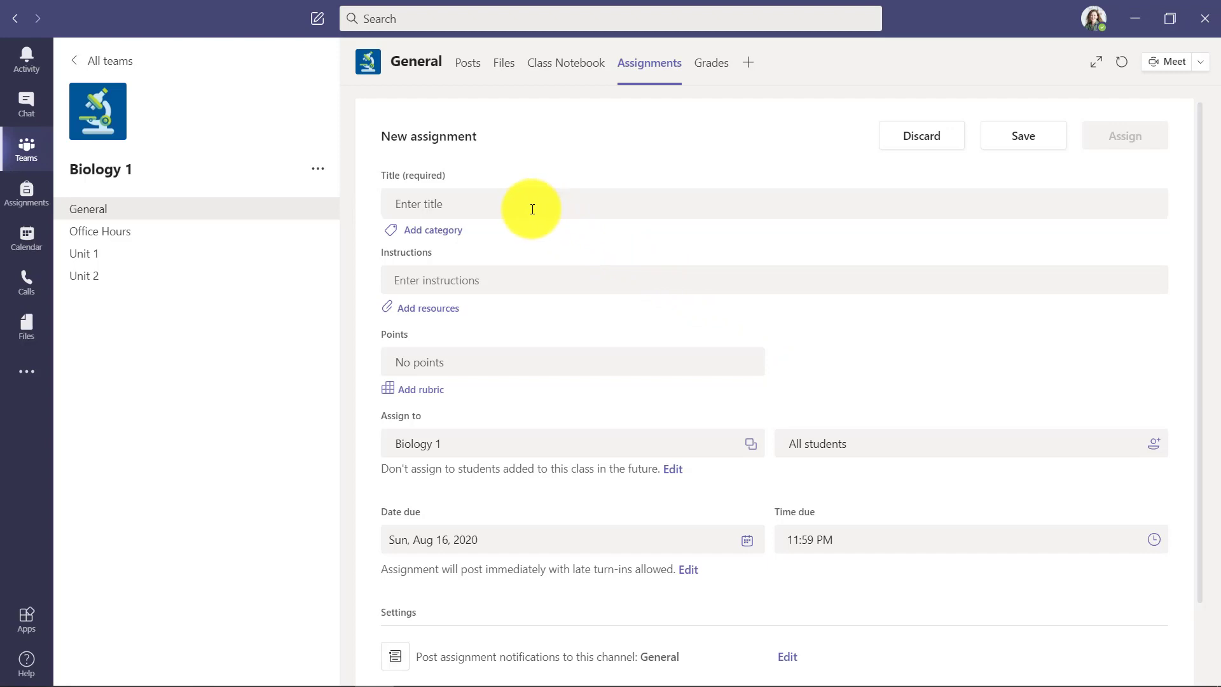
pyautogui.moveTo(428, 313)
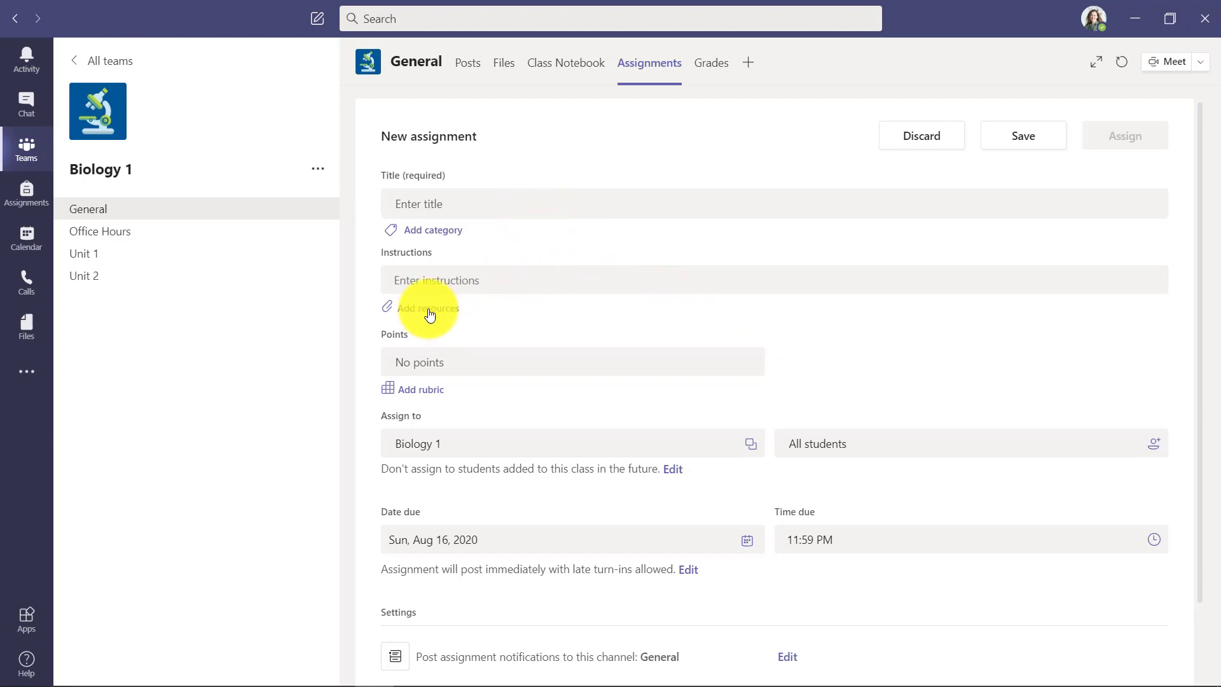
pyautogui.moveTo(637, 326)
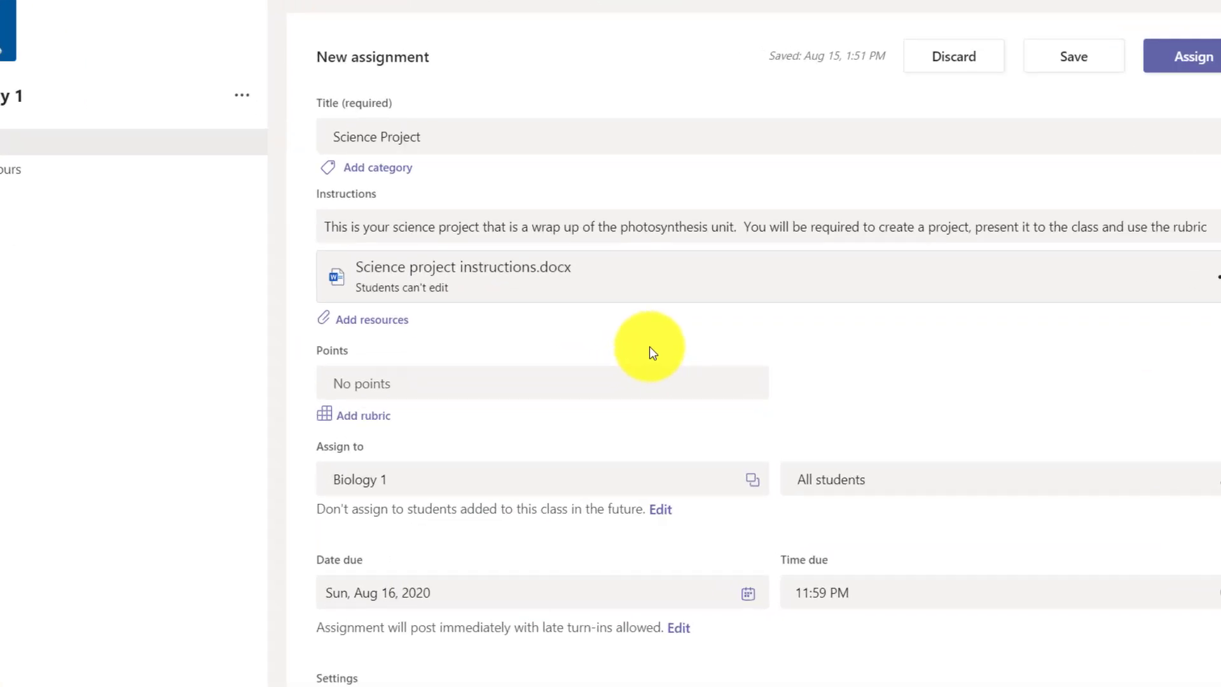
pyautogui.scroll(-3)
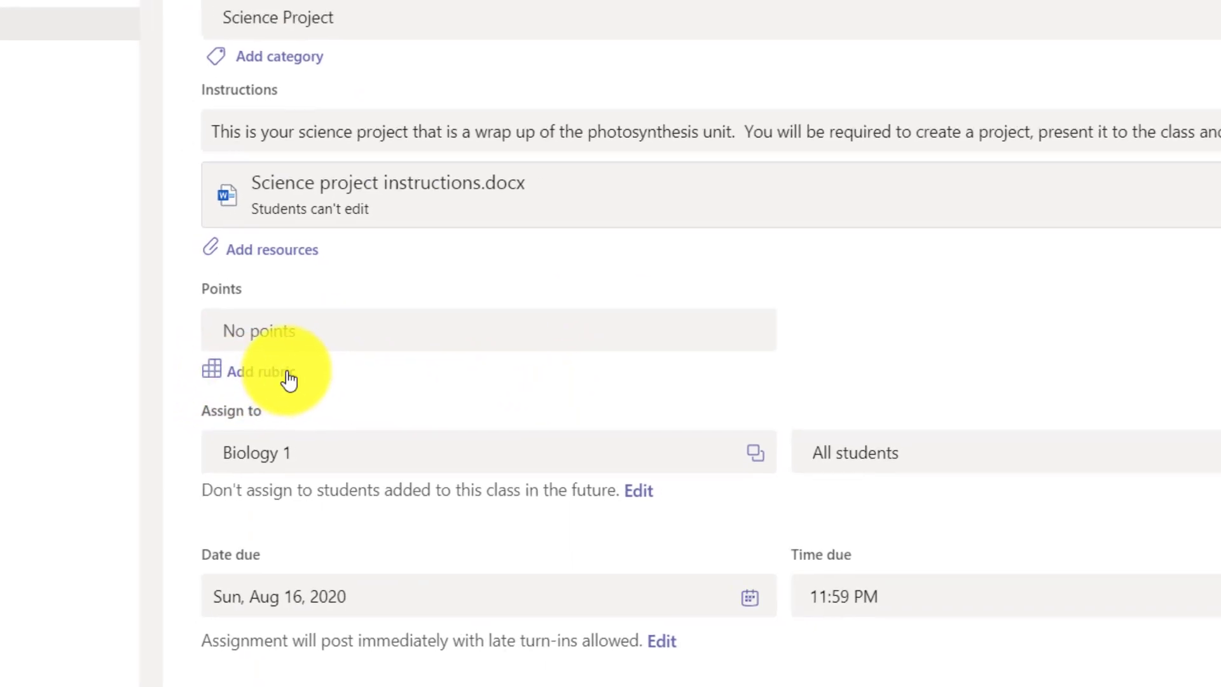
# Start a new rubric titled 'Science Project' described as the rubric used to assess the project.
pyautogui.click(260, 371)
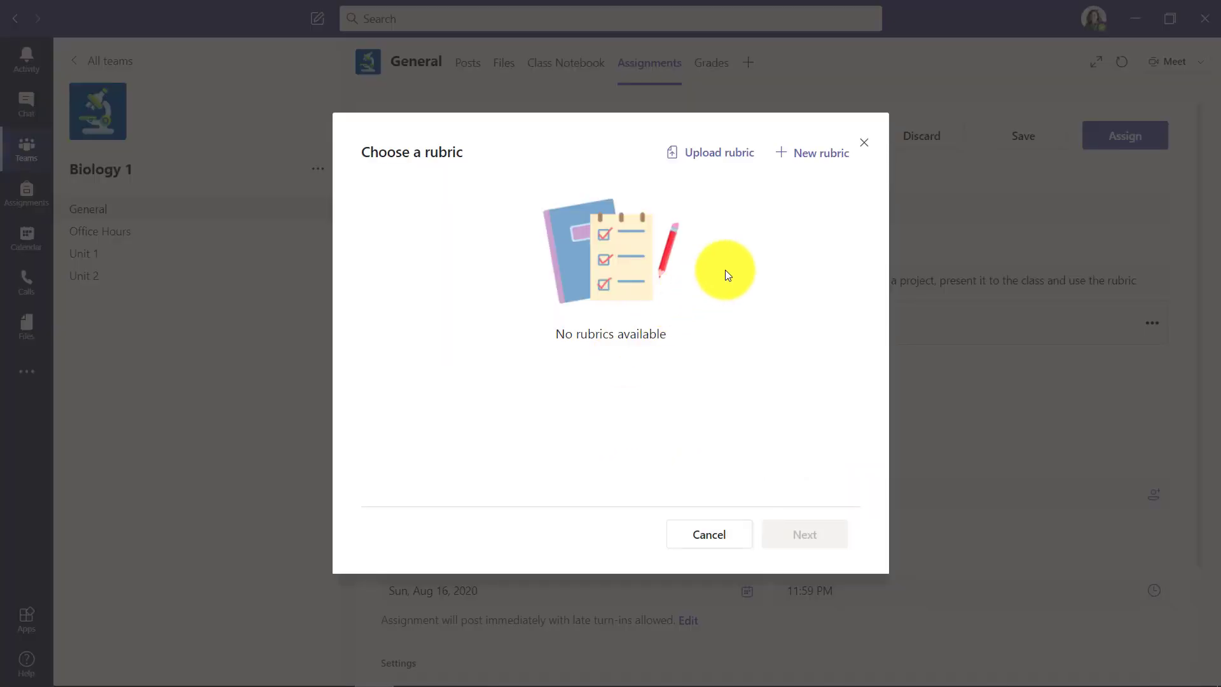
pyautogui.click(812, 151)
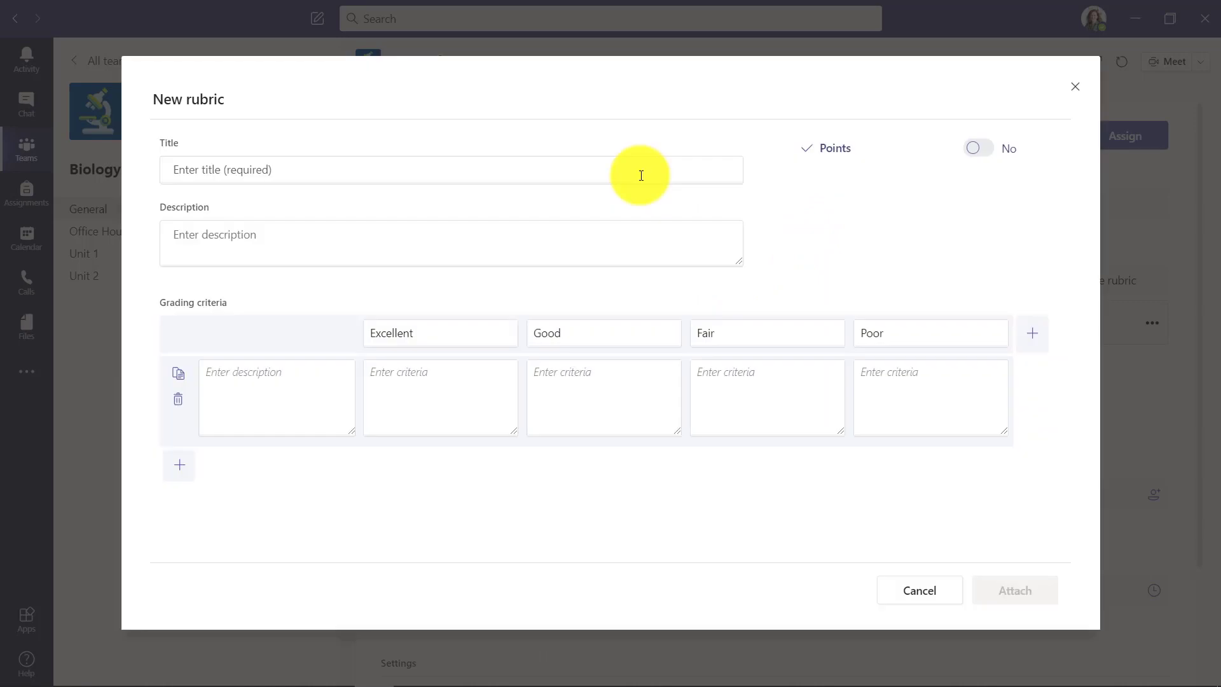
pyautogui.write('Science Project')
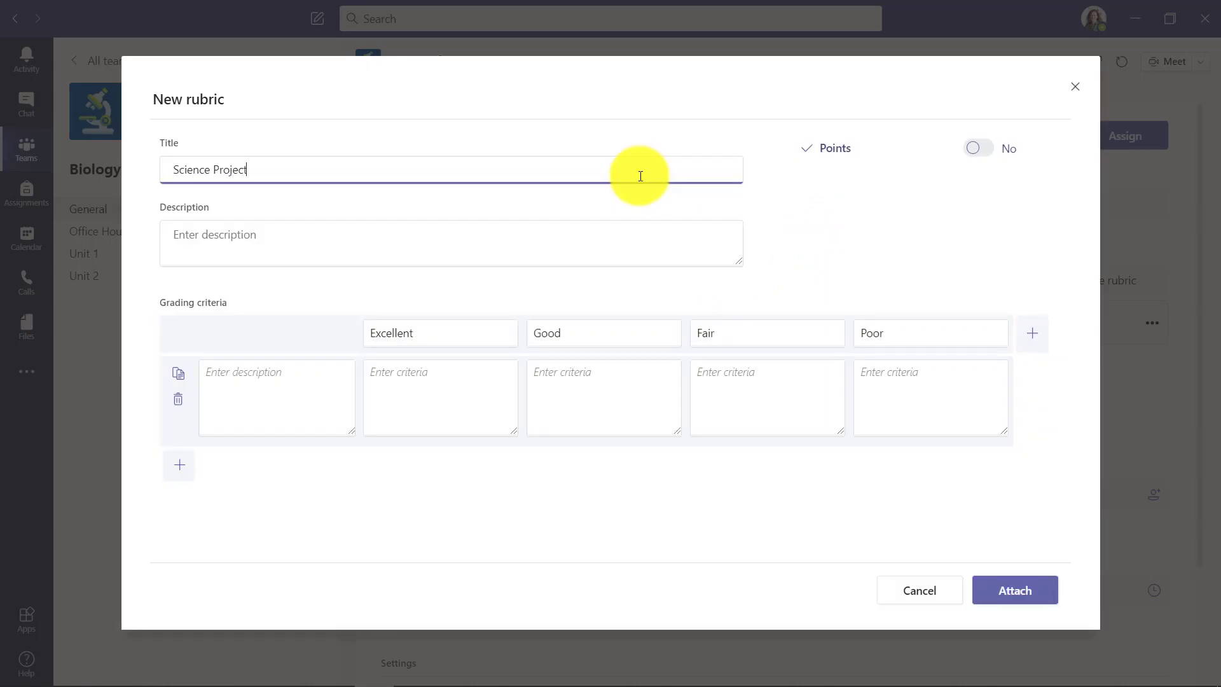
pyautogui.click(451, 241)
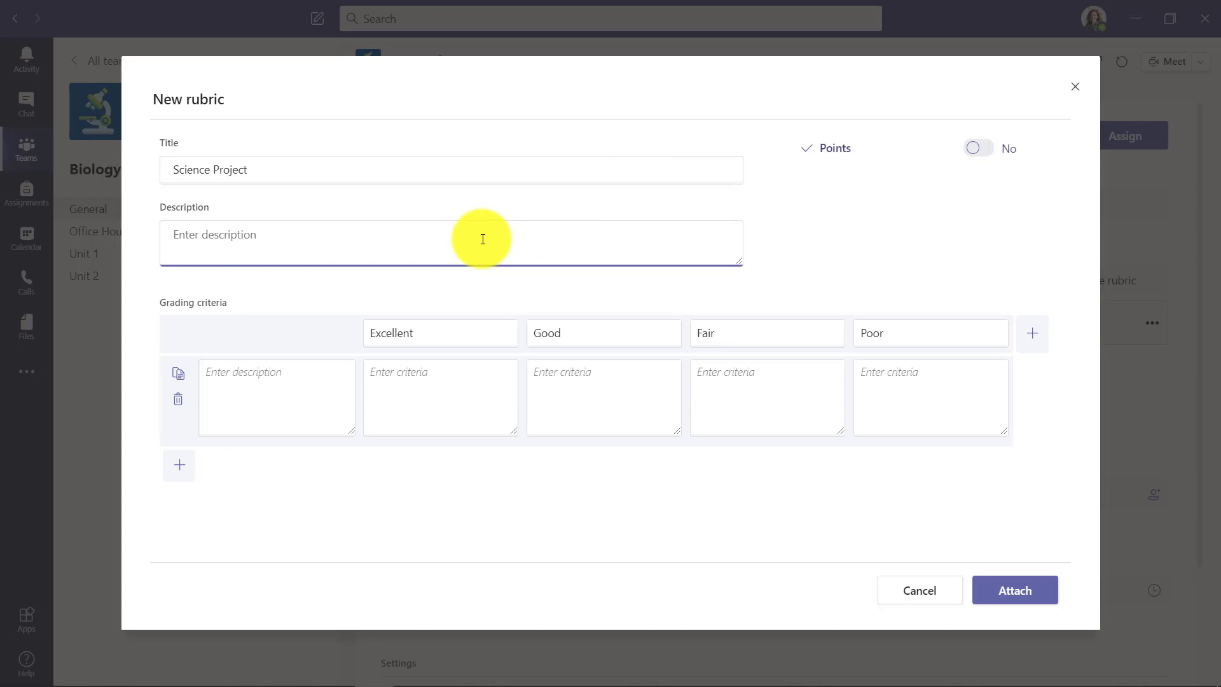
pyautogui.write('I will be using the rubric below for the assessment of your project')
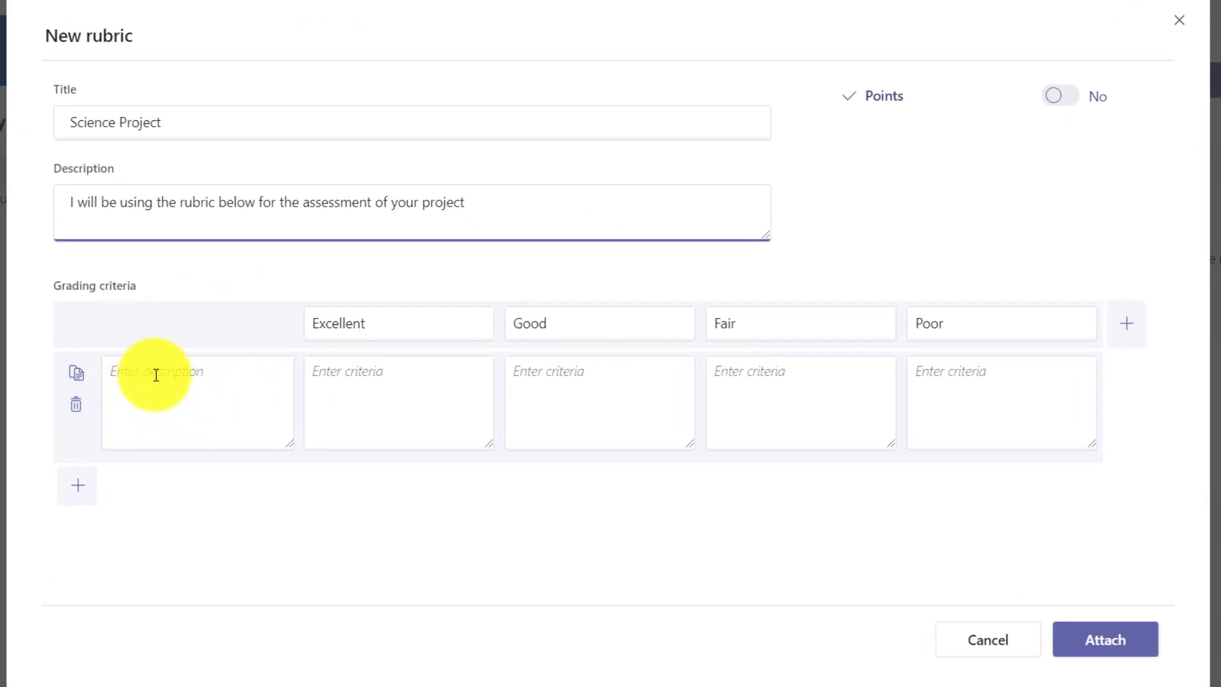
pyautogui.moveTo(345, 377)
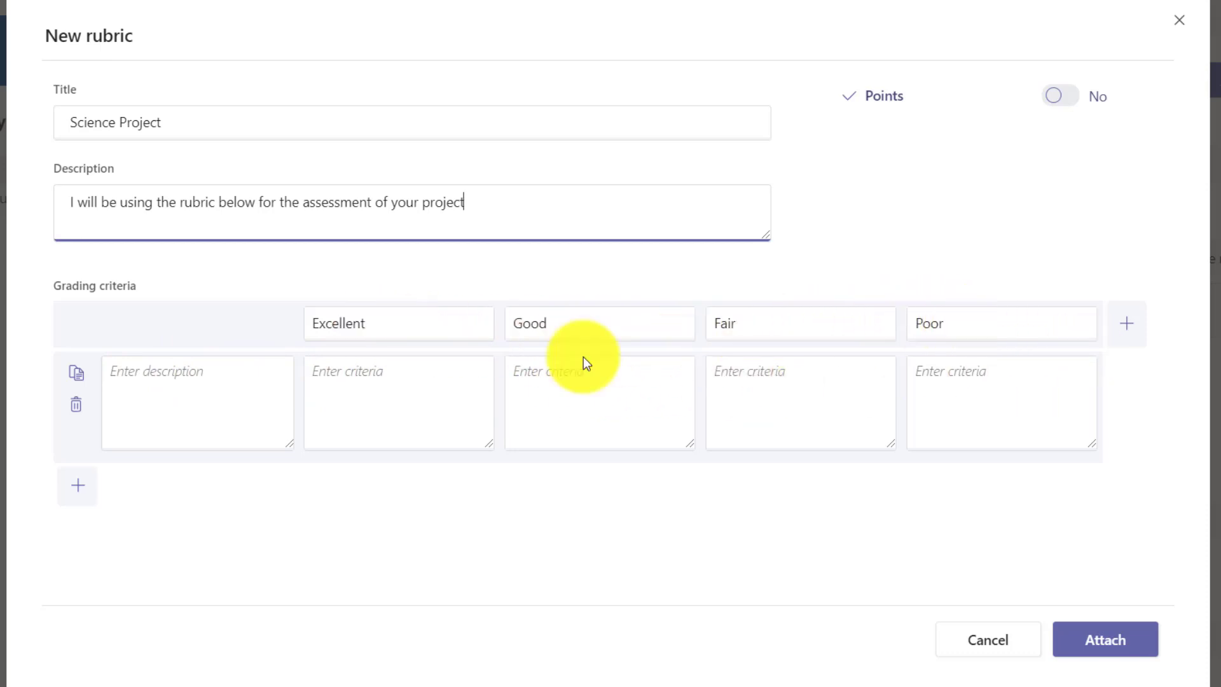
pyautogui.moveTo(1024, 139)
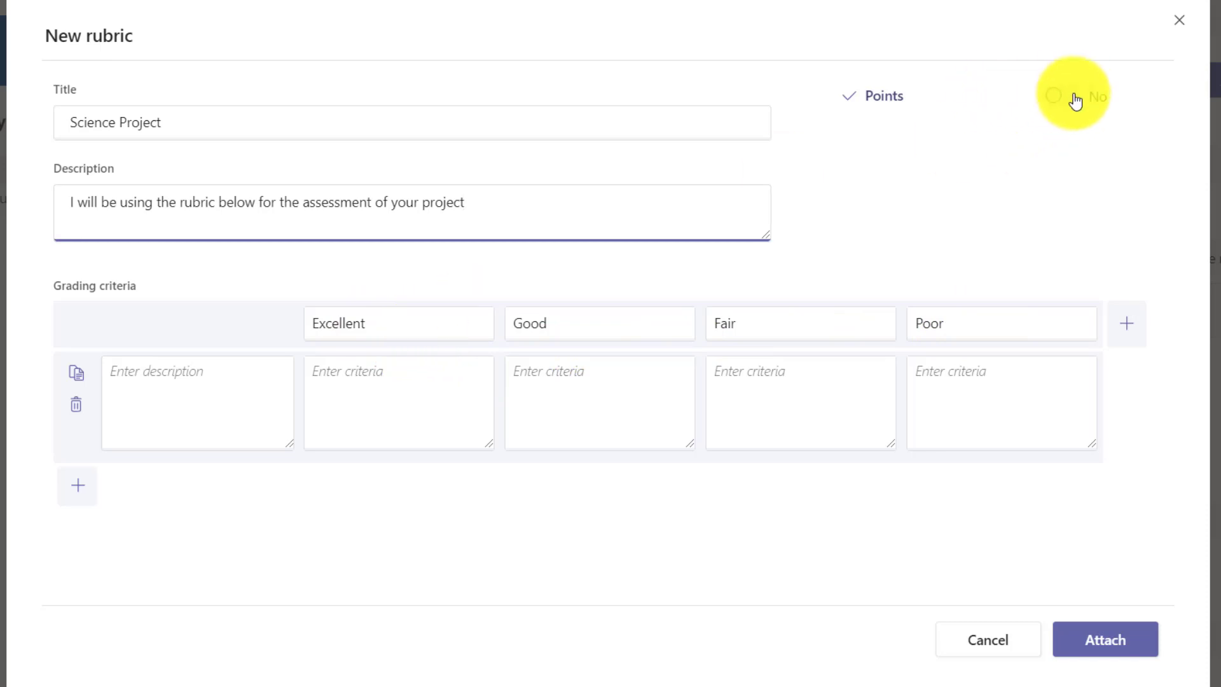
# Score the rubric with points and add criteria rows, including a duplicated row, with evenly split weights.
pyautogui.click(1057, 96)
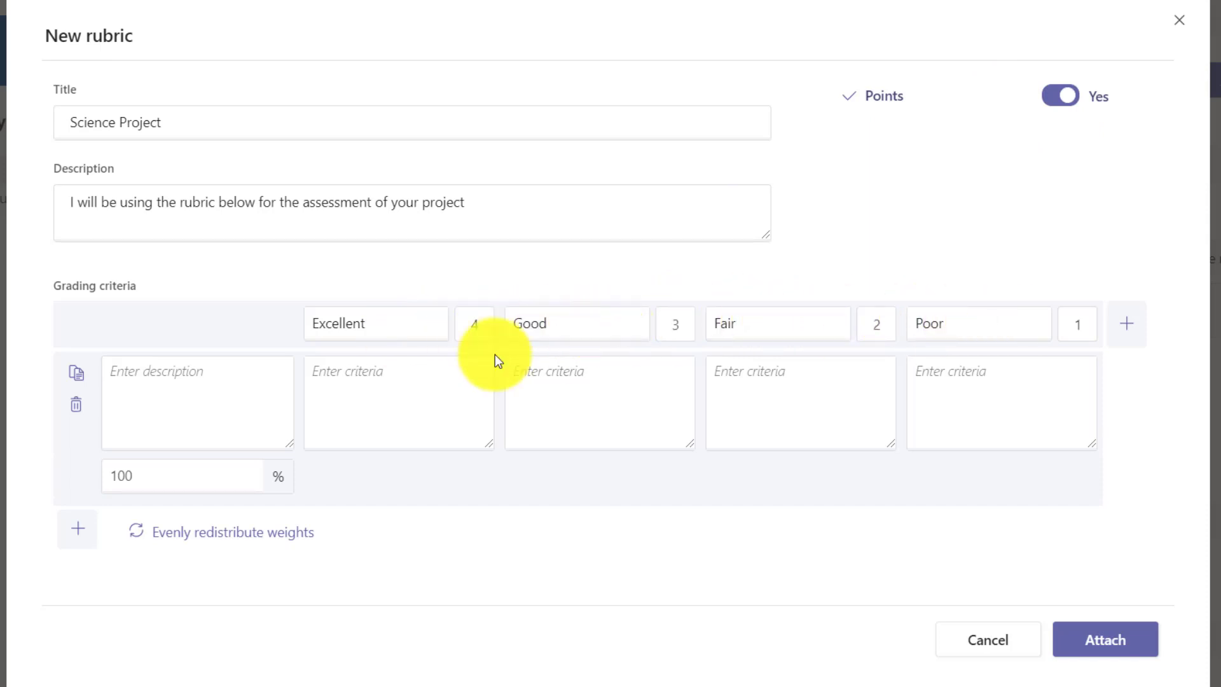
pyautogui.moveTo(419, 363)
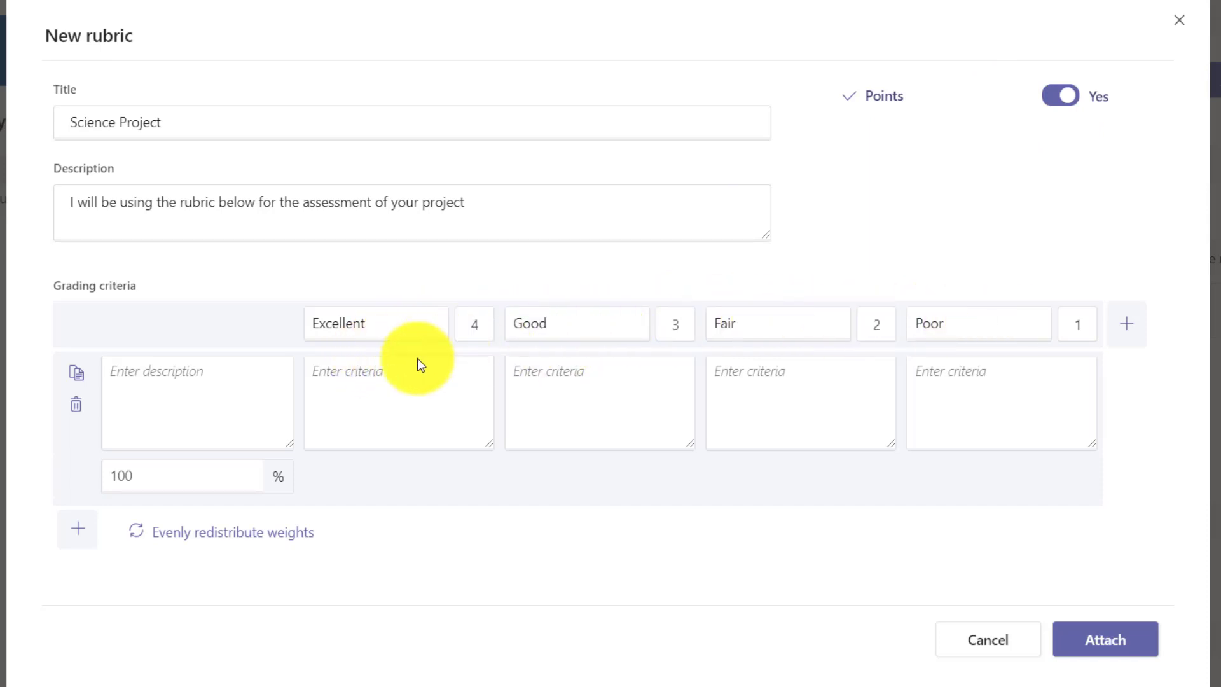
pyautogui.moveTo(76, 529)
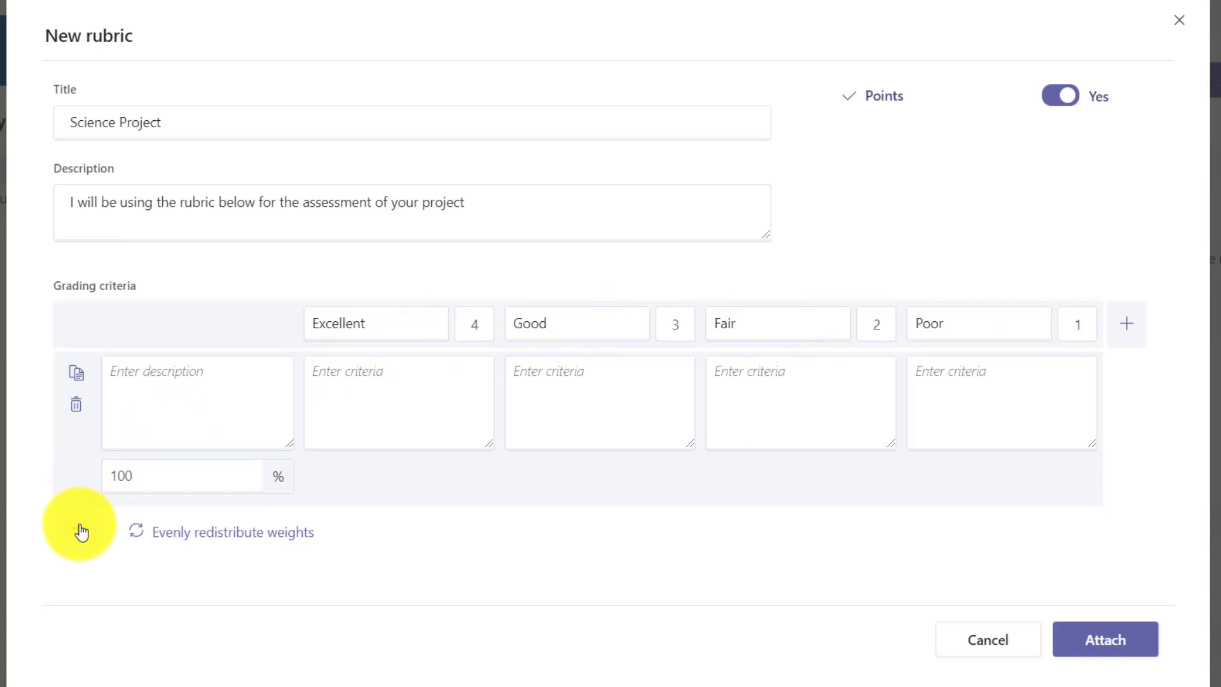
pyautogui.click(76, 527)
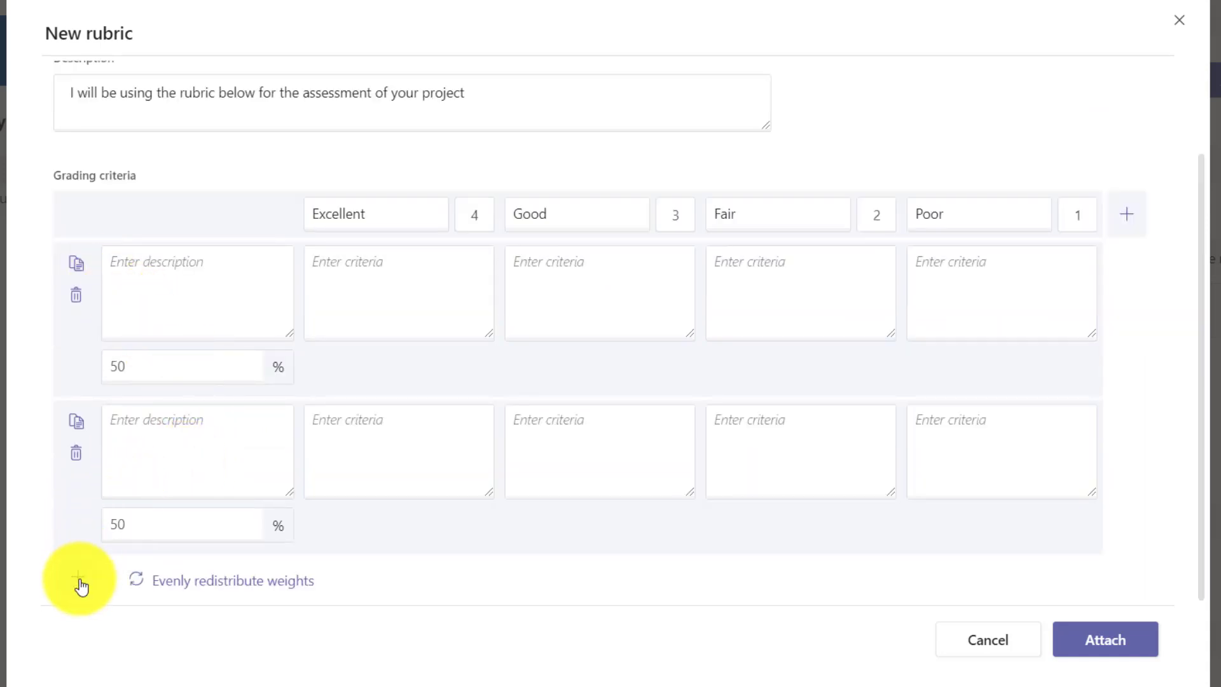
pyautogui.click(81, 583)
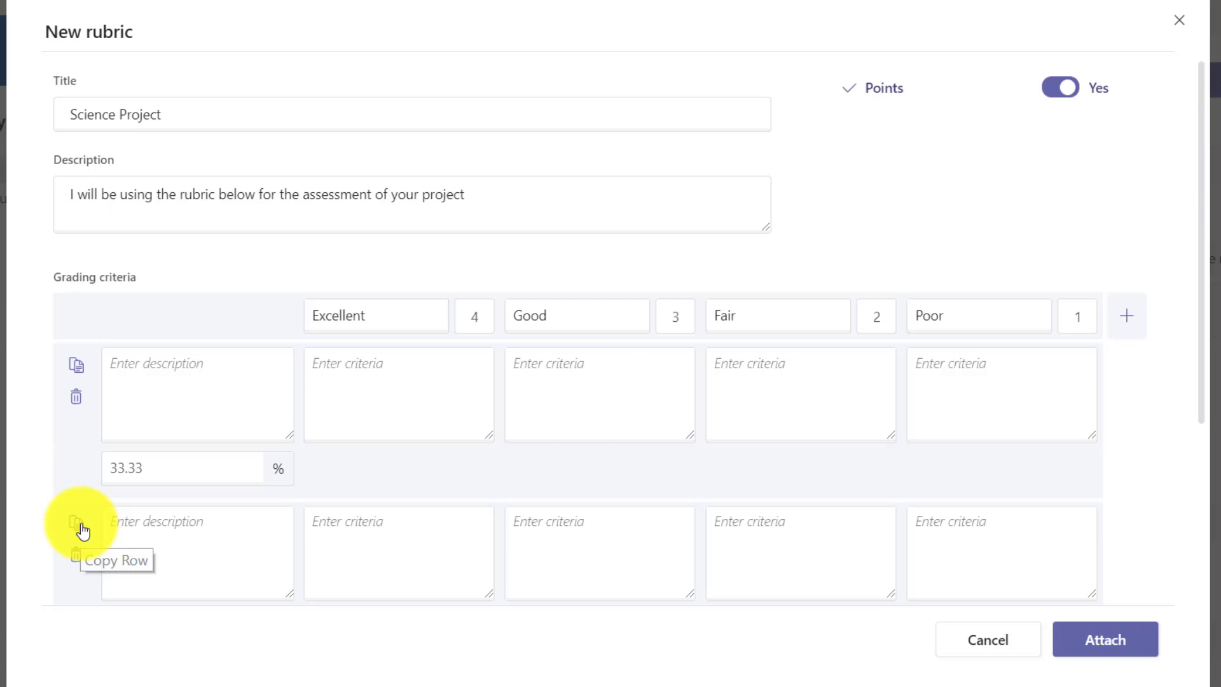
pyautogui.click(76, 521)
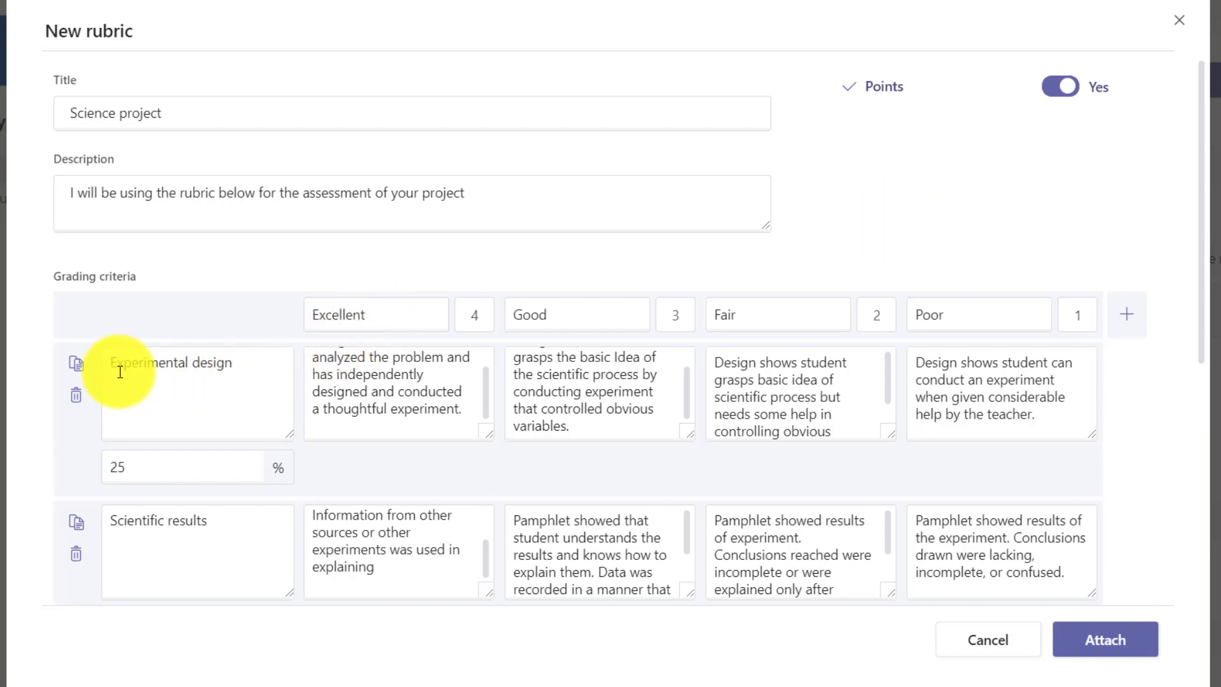
# Reweight the criteria with Experimental design at 40% and Scientific results at 10%.
pyautogui.scroll(-3)
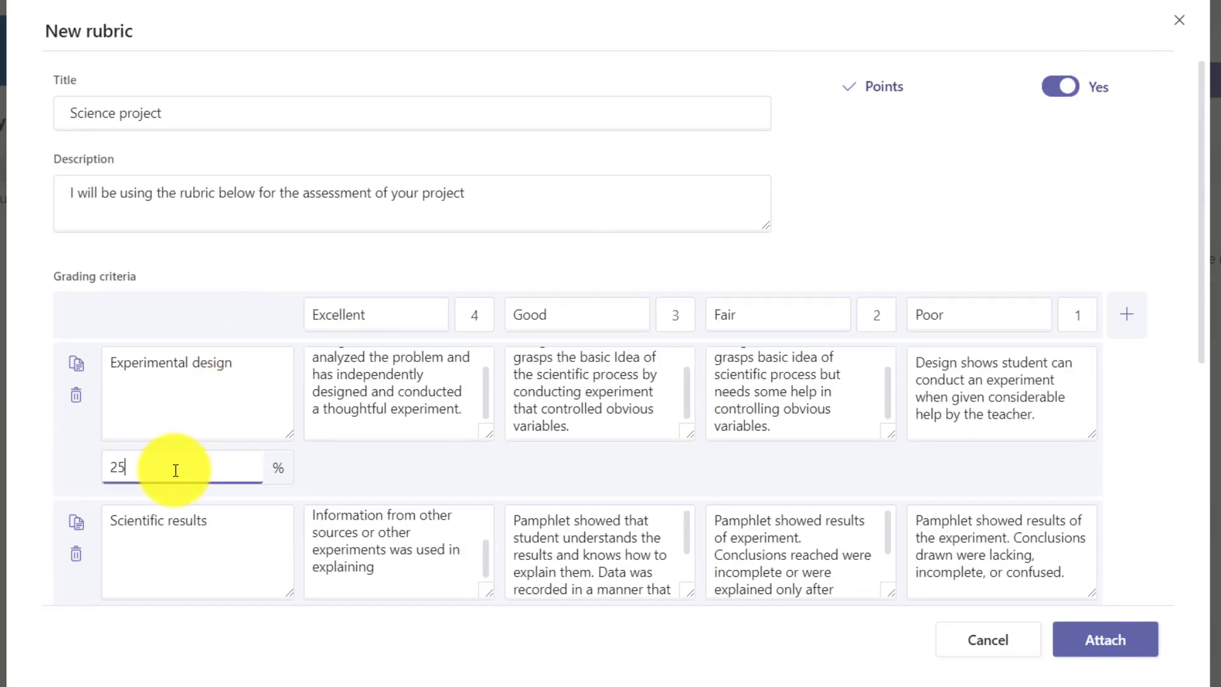
pyautogui.write('40')
pyautogui.write('2')
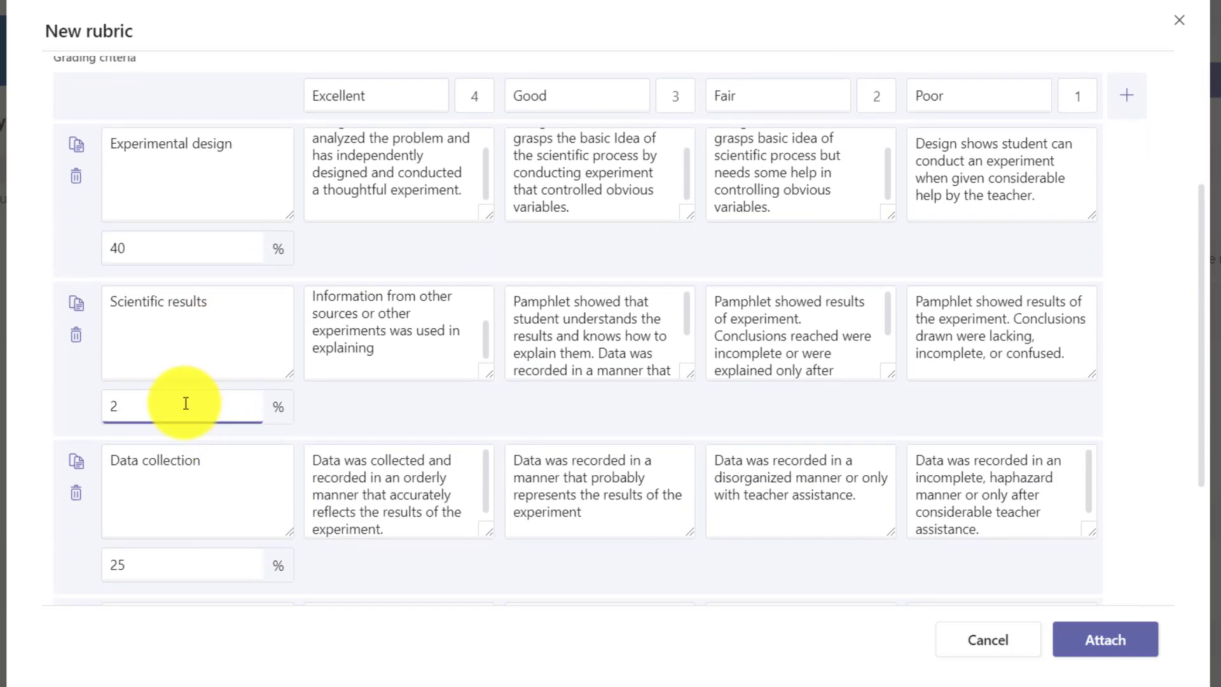
pyautogui.write('0')
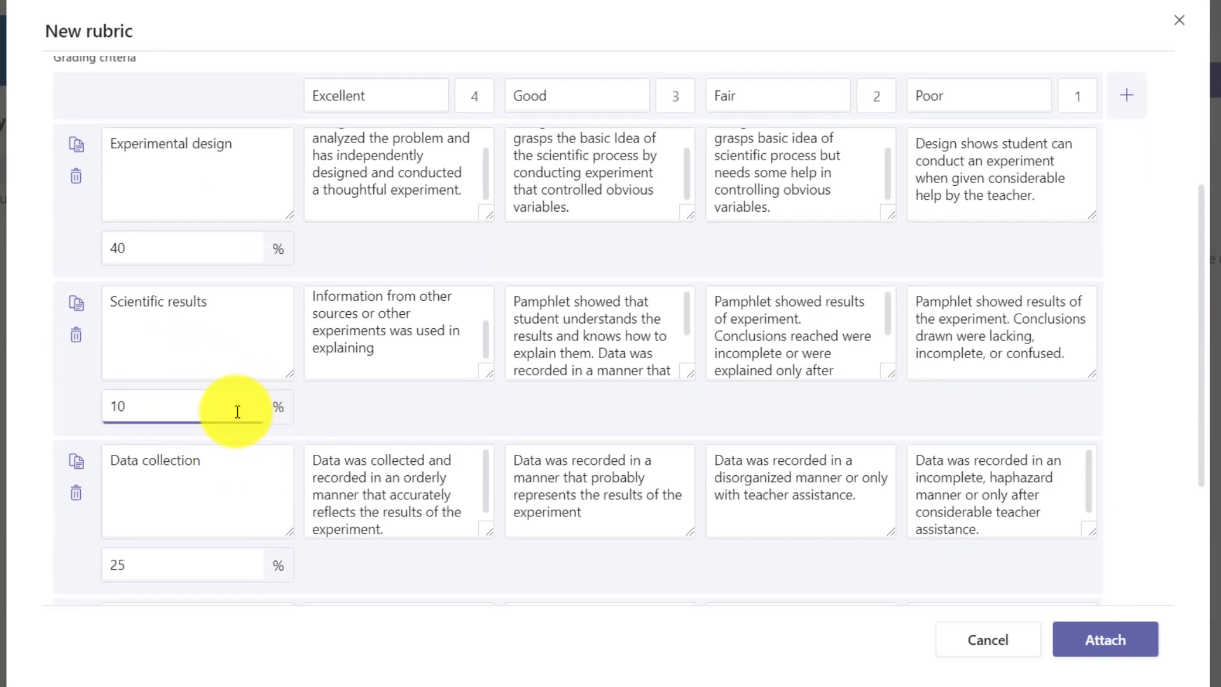
pyautogui.scroll(-3)
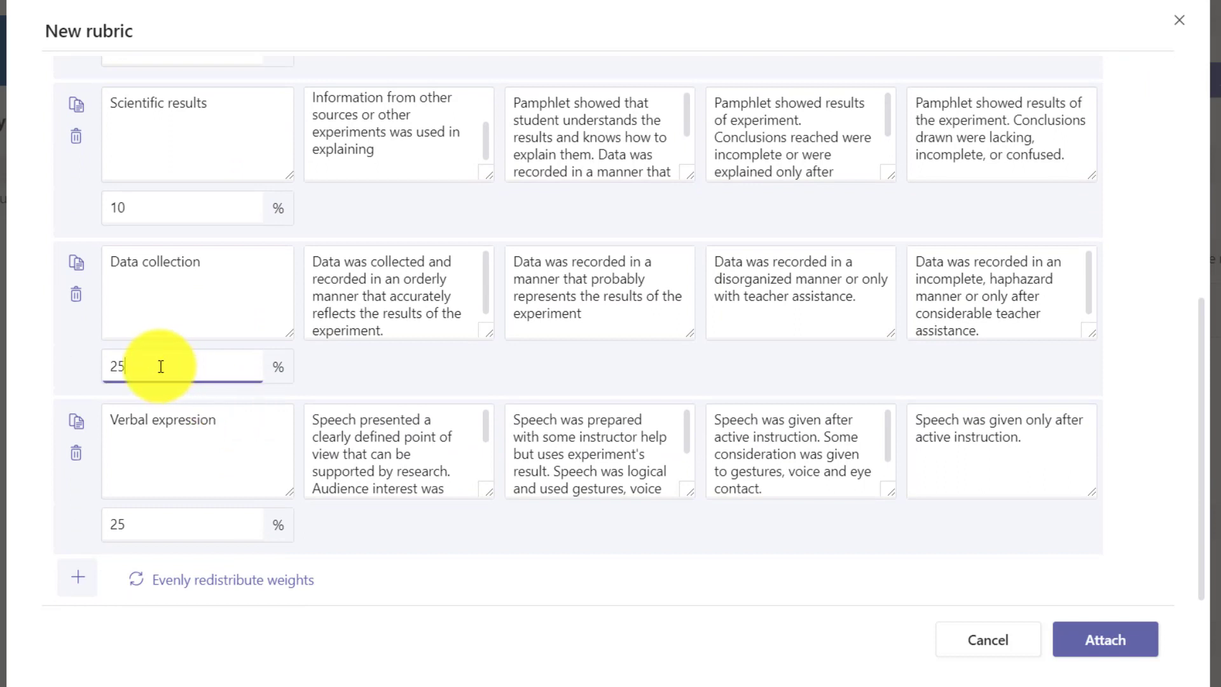
pyautogui.write('1')
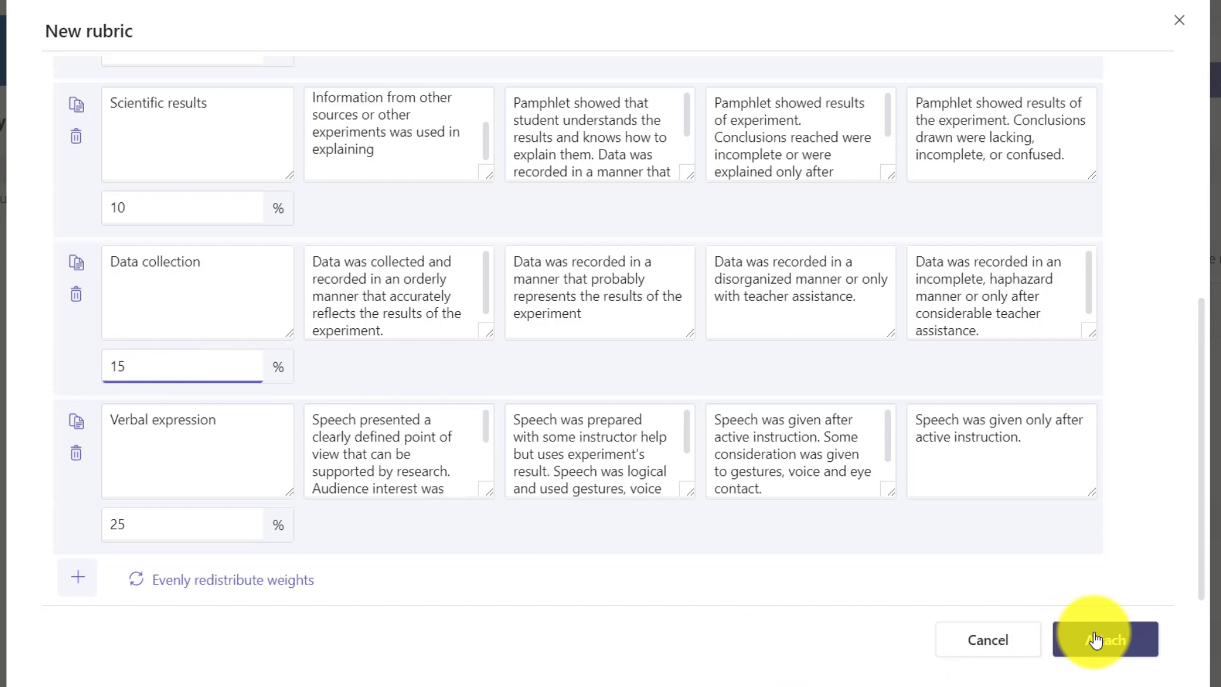
# Adjust the remaining weight so the total reaches 100% and attach the rubric to the assignment.
pyautogui.click(1104, 639)
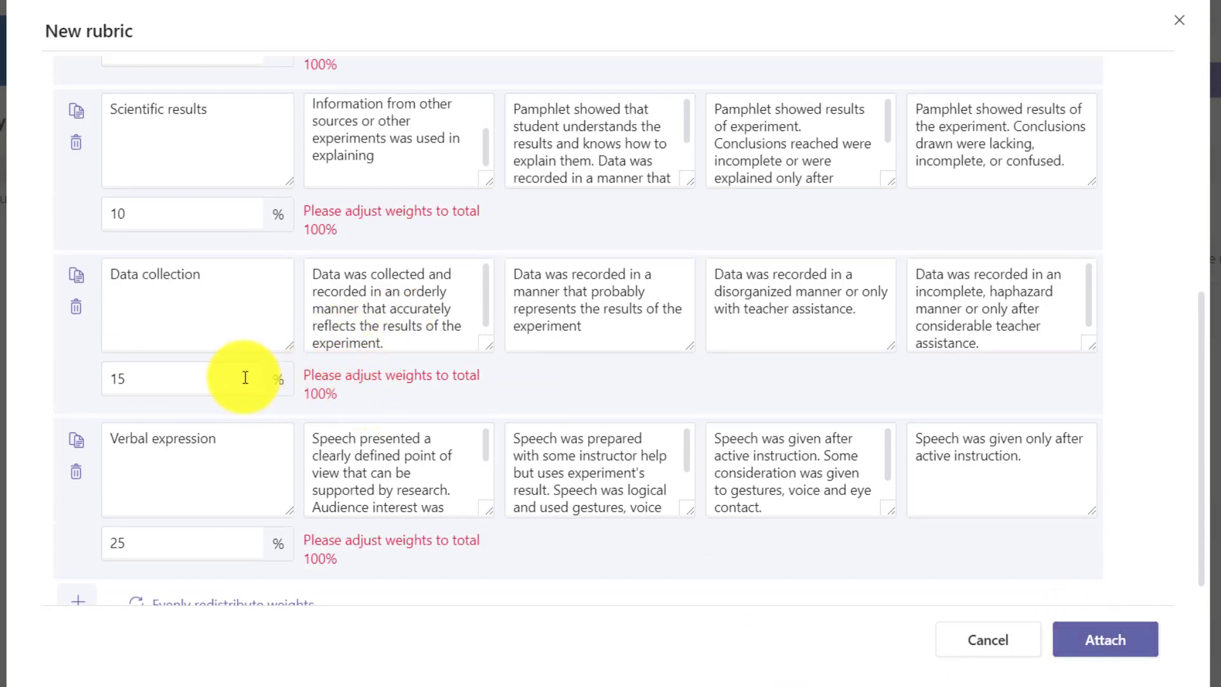
pyautogui.write('2')
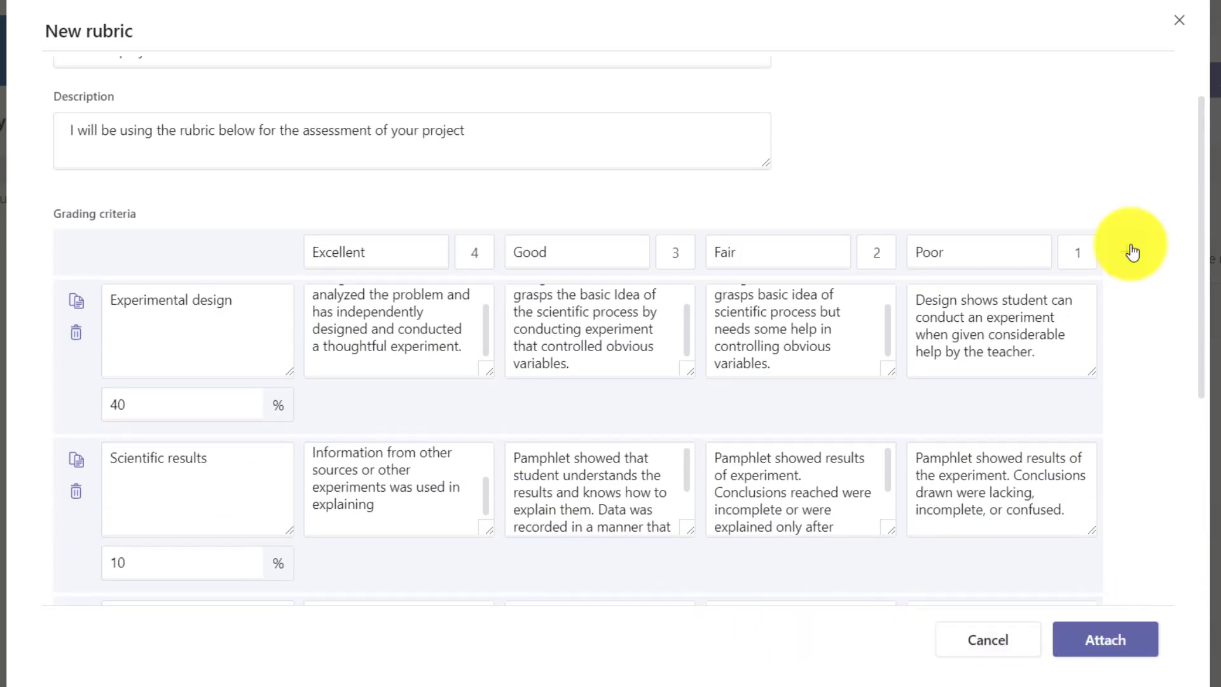
pyautogui.click(1104, 640)
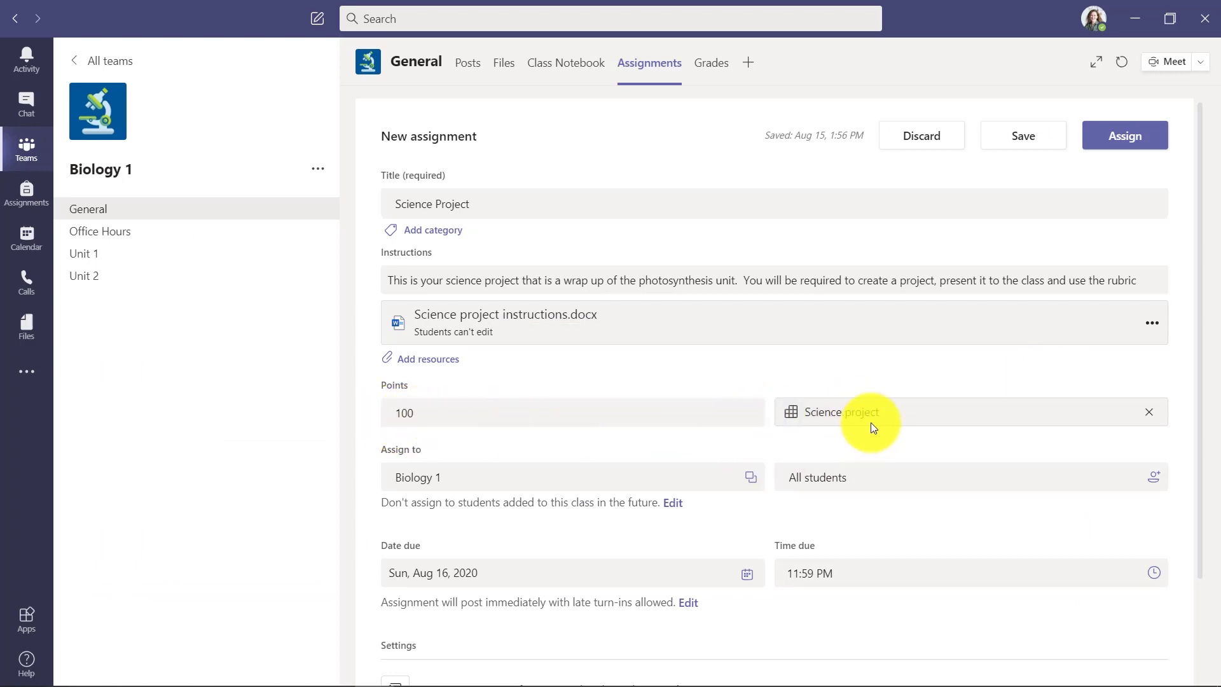
pyautogui.moveTo(926, 352)
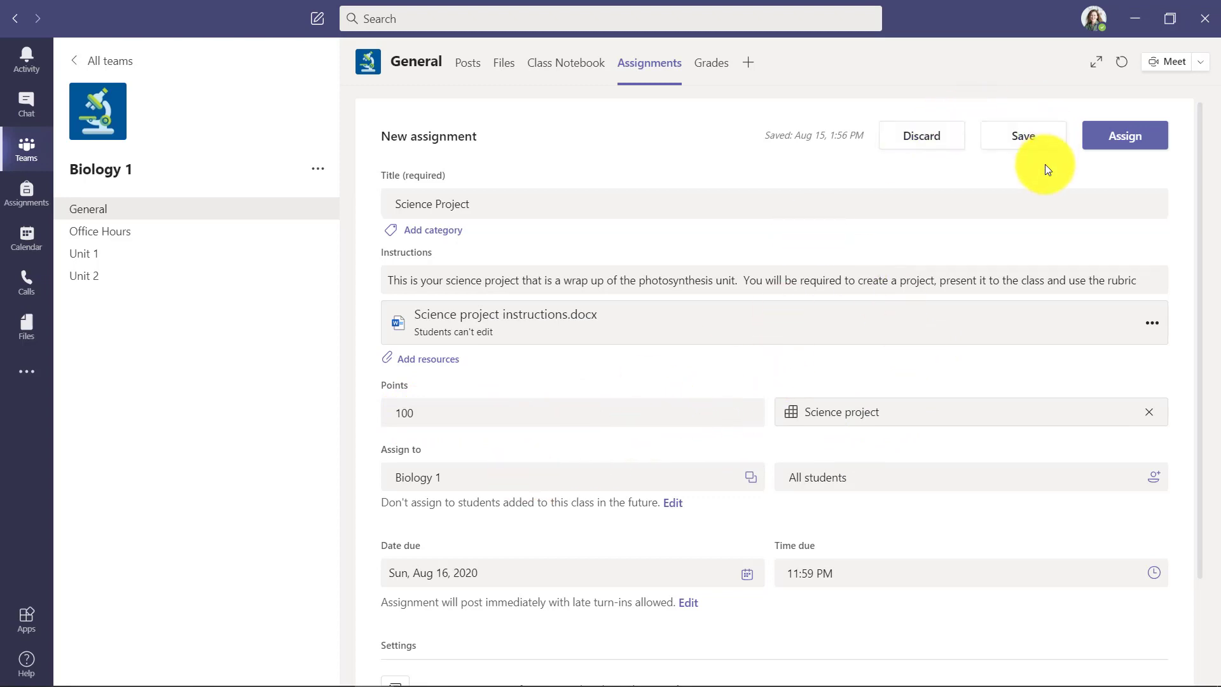
pyautogui.moveTo(747, 578)
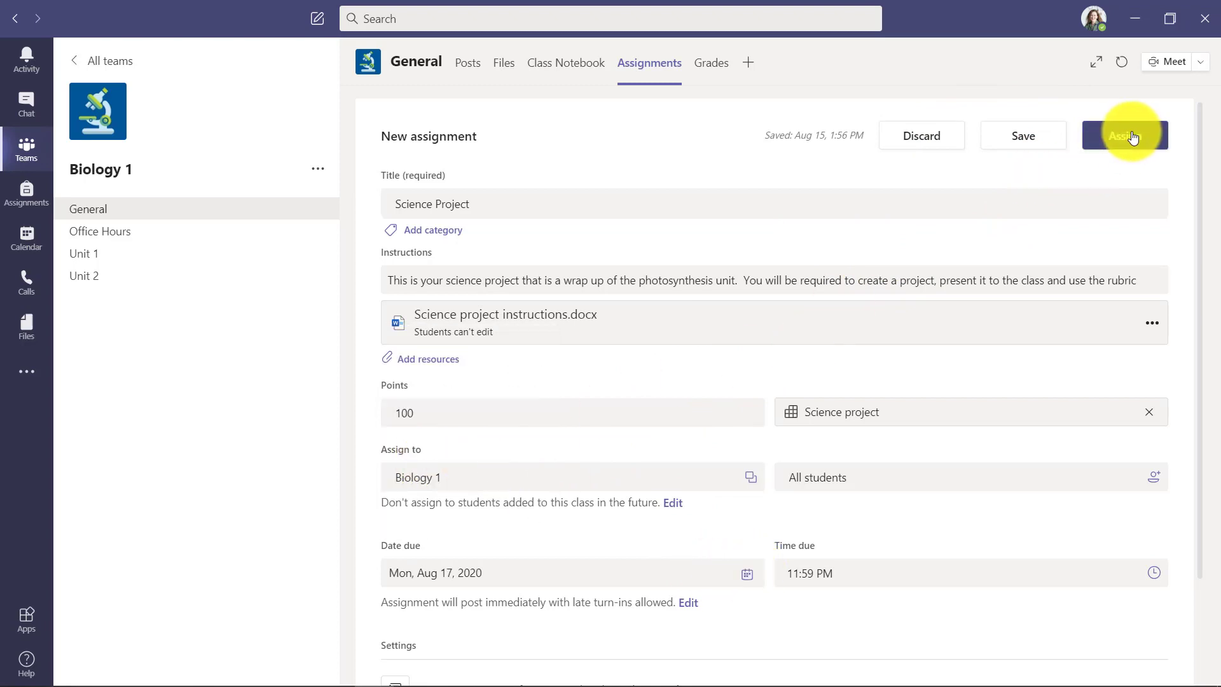
# Publish the Science Project to all Biology 1 students, due August 17 at 11:59 PM.
pyautogui.click(1125, 135)
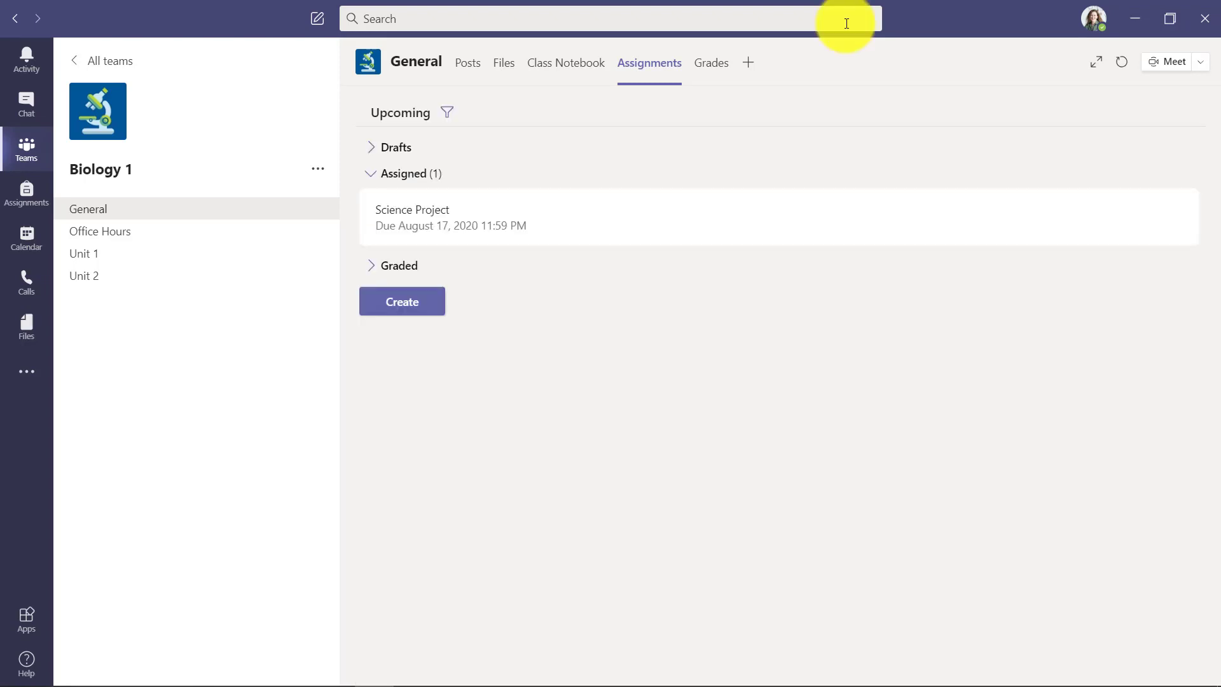
# As the student, view the Science Project from the Posts card and read its rubric.
pyautogui.click(467, 63)
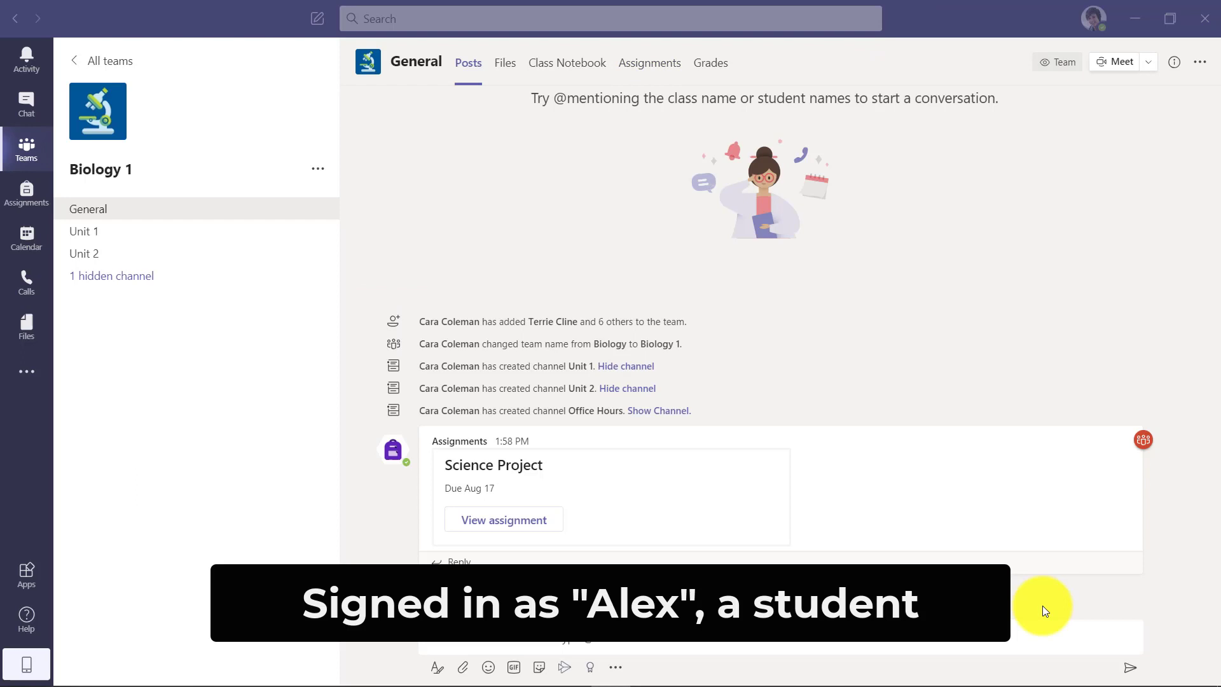
pyautogui.moveTo(808, 543)
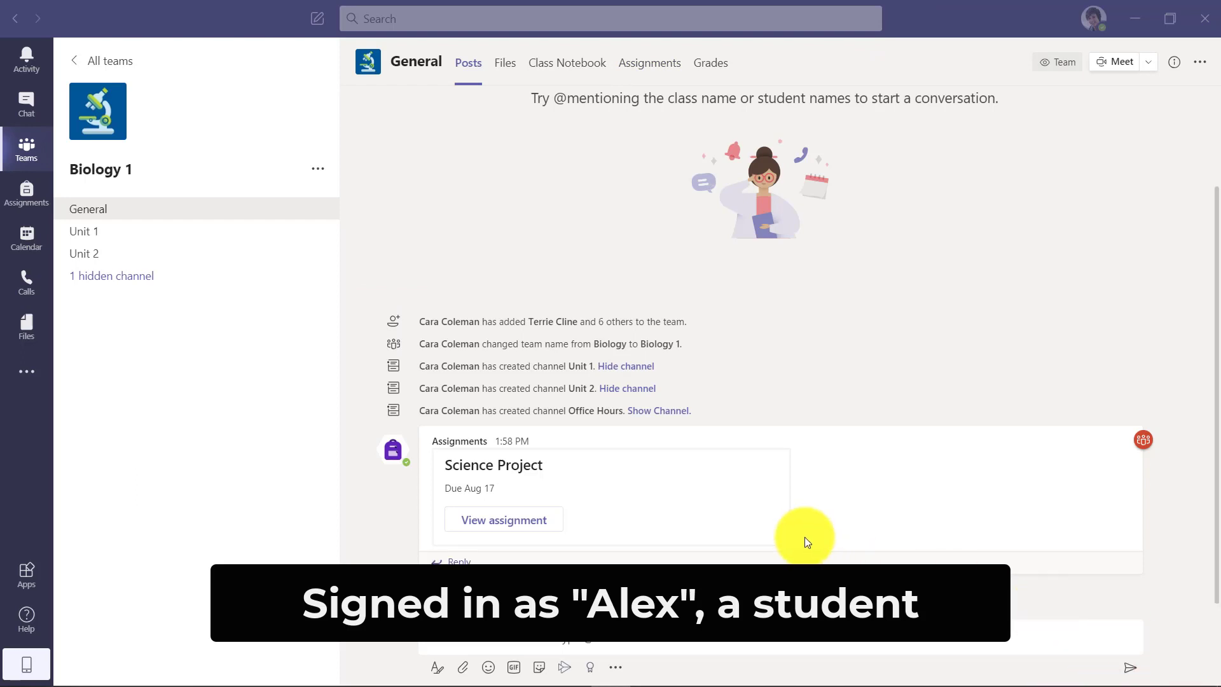
pyautogui.click(504, 519)
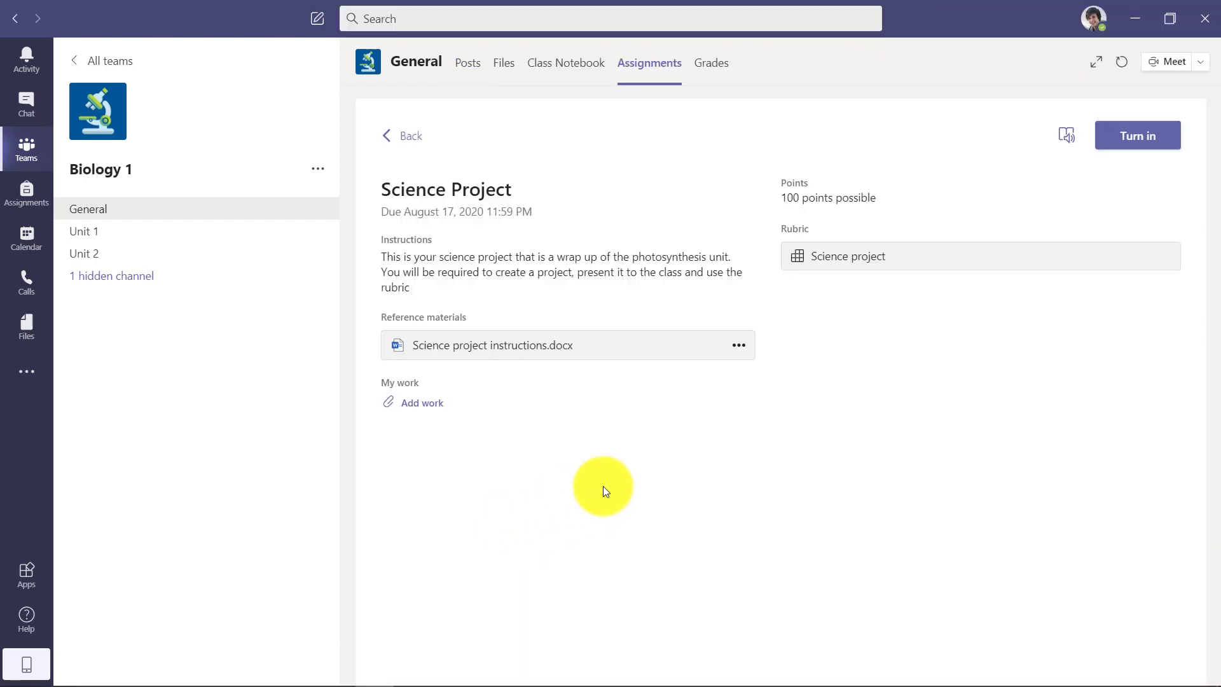
pyautogui.moveTo(456, 355)
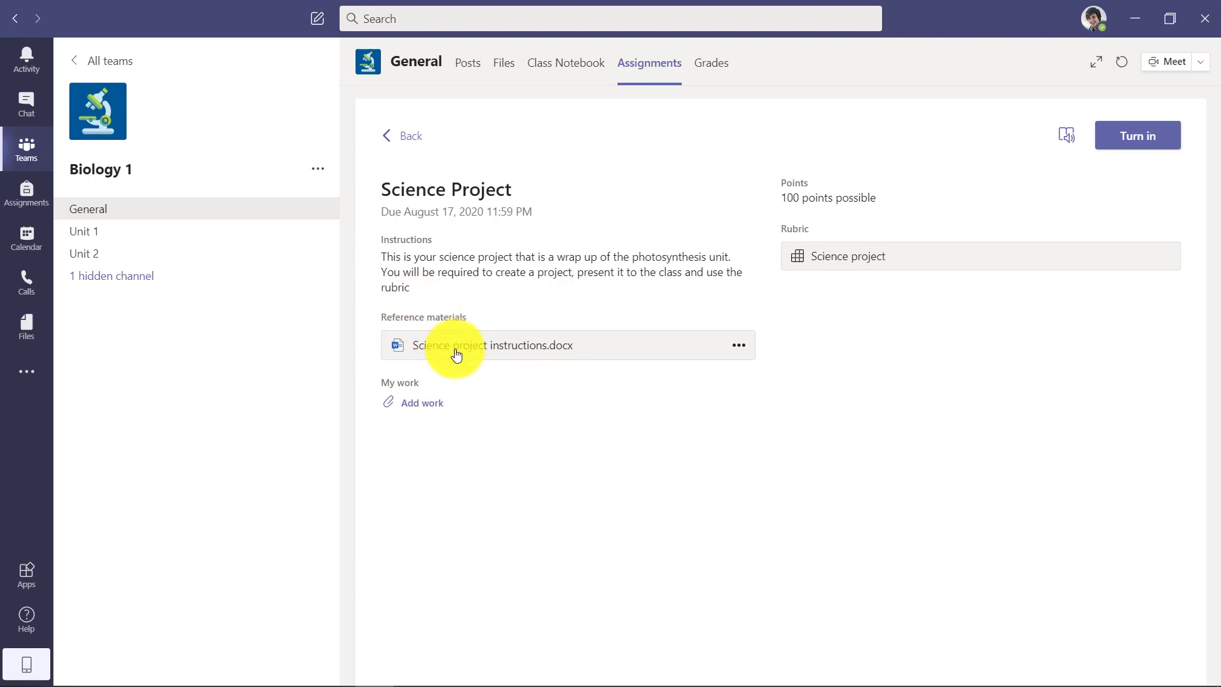
pyautogui.click(847, 255)
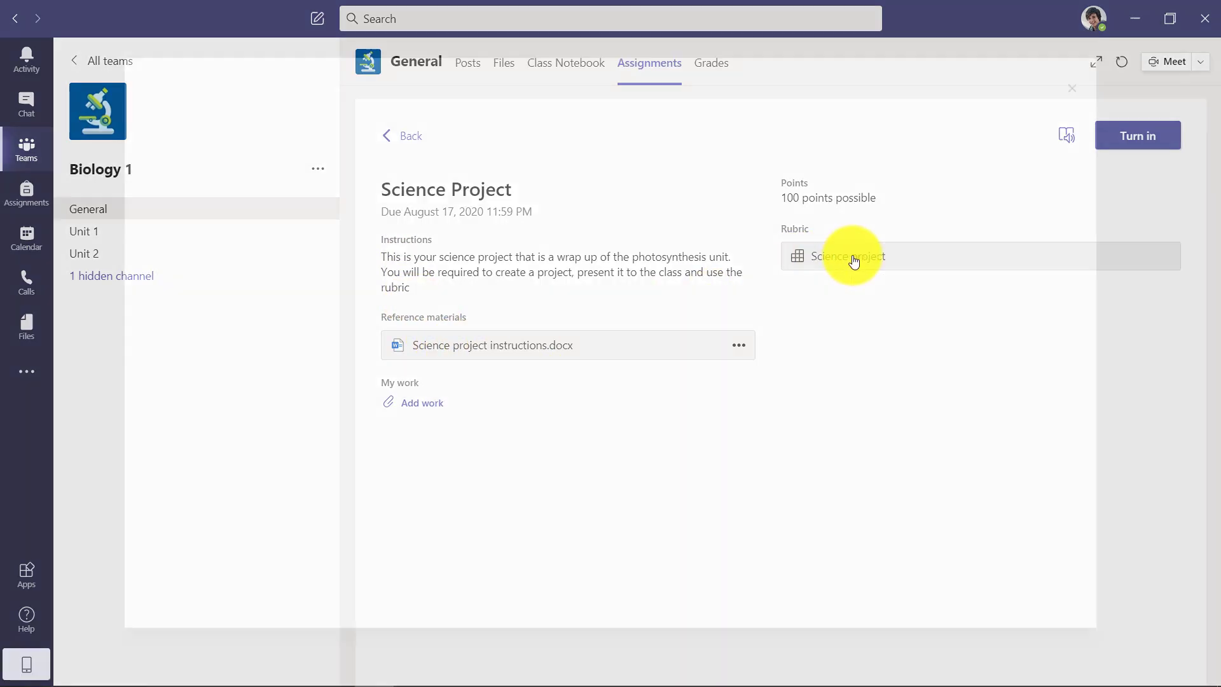
pyautogui.click(848, 256)
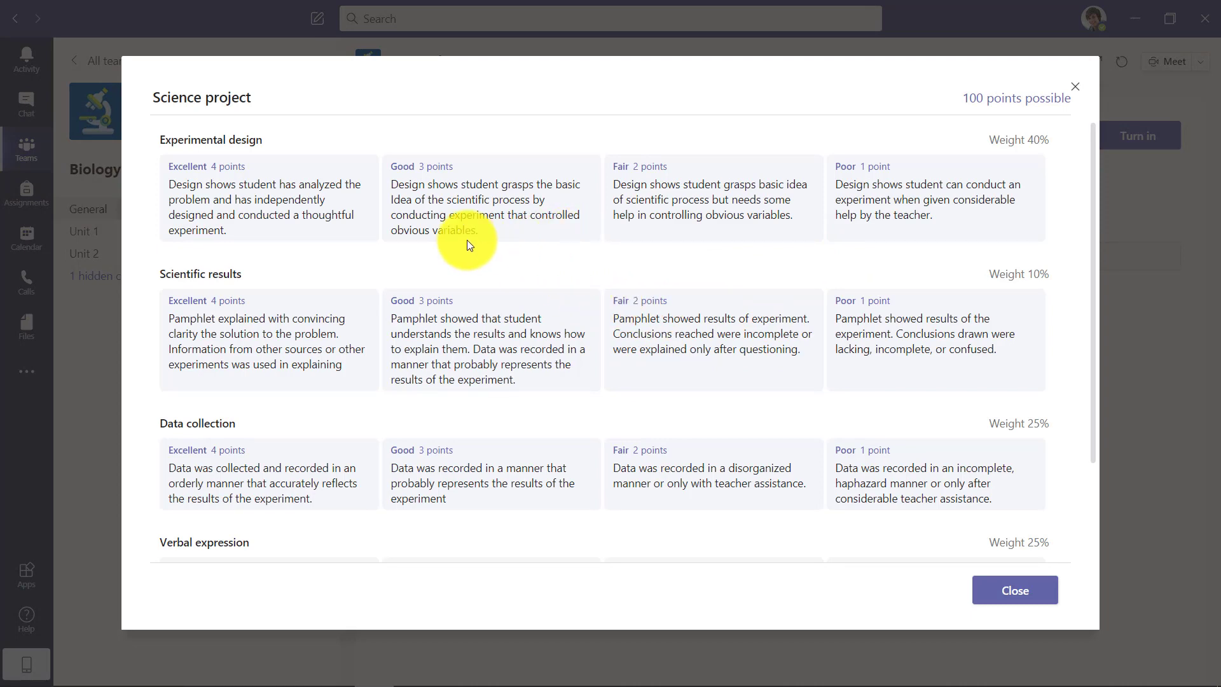
pyautogui.moveTo(945, 233)
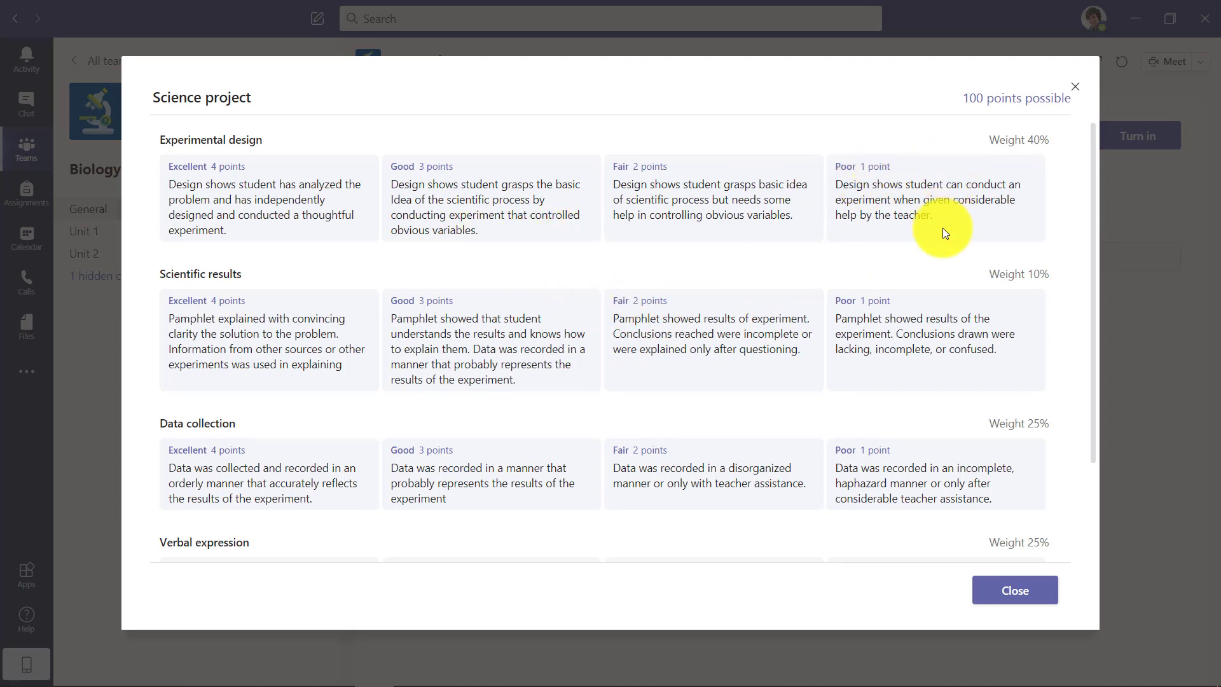
pyautogui.moveTo(962, 565)
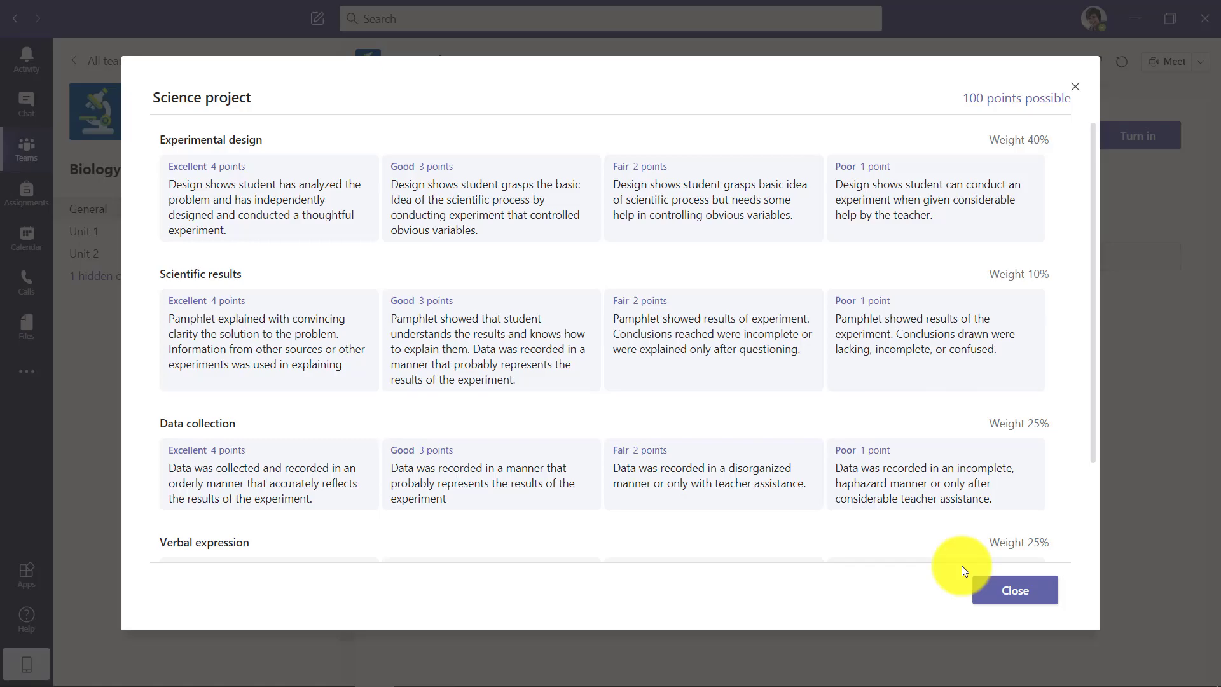
pyautogui.click(1014, 589)
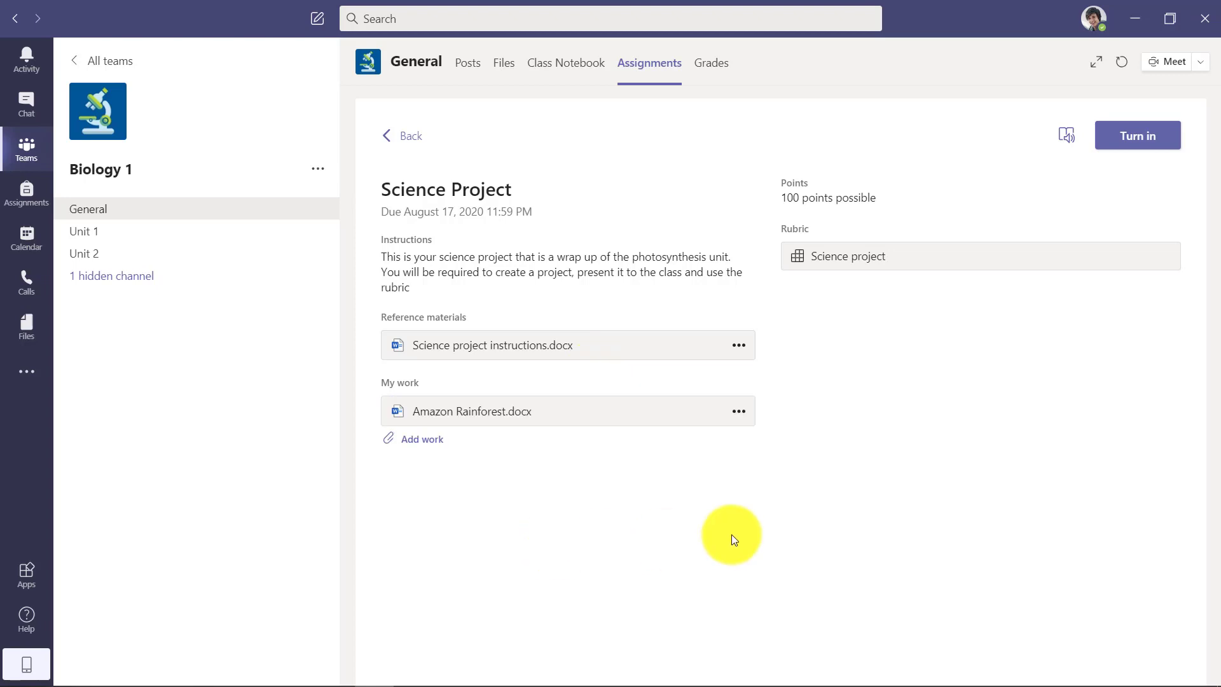
pyautogui.moveTo(1067, 202)
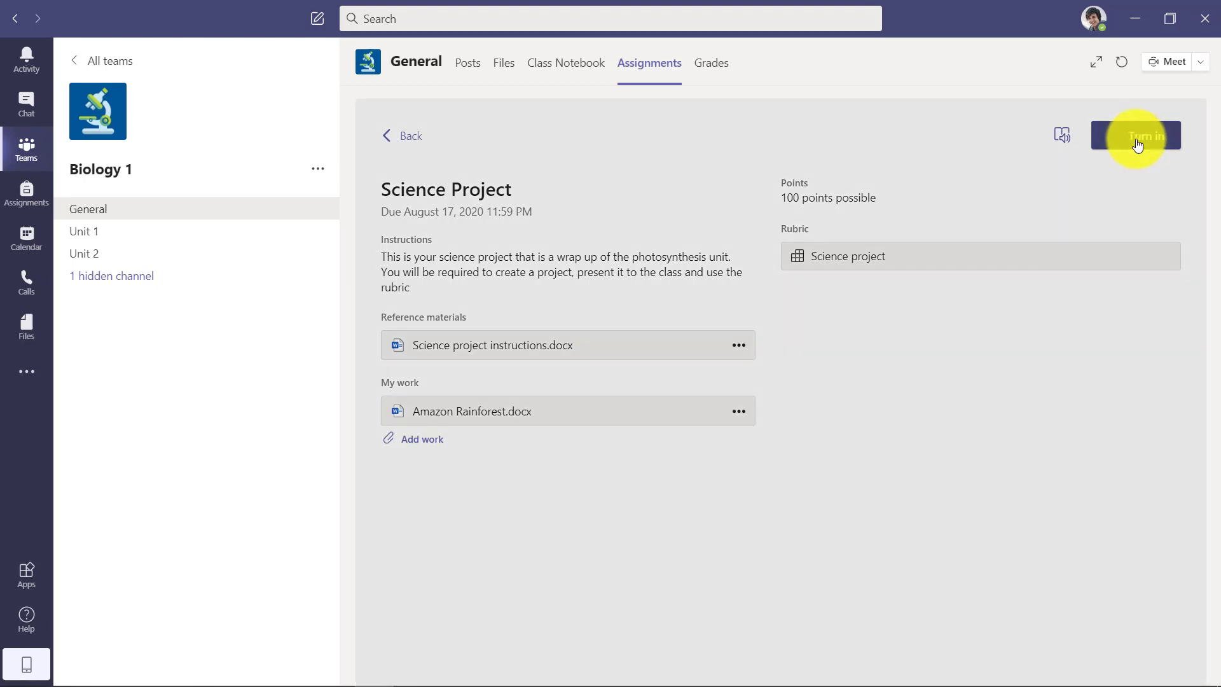
# Turn in the Science Project with Amazon Rainforest.docx attached as the work.
pyautogui.click(1134, 135)
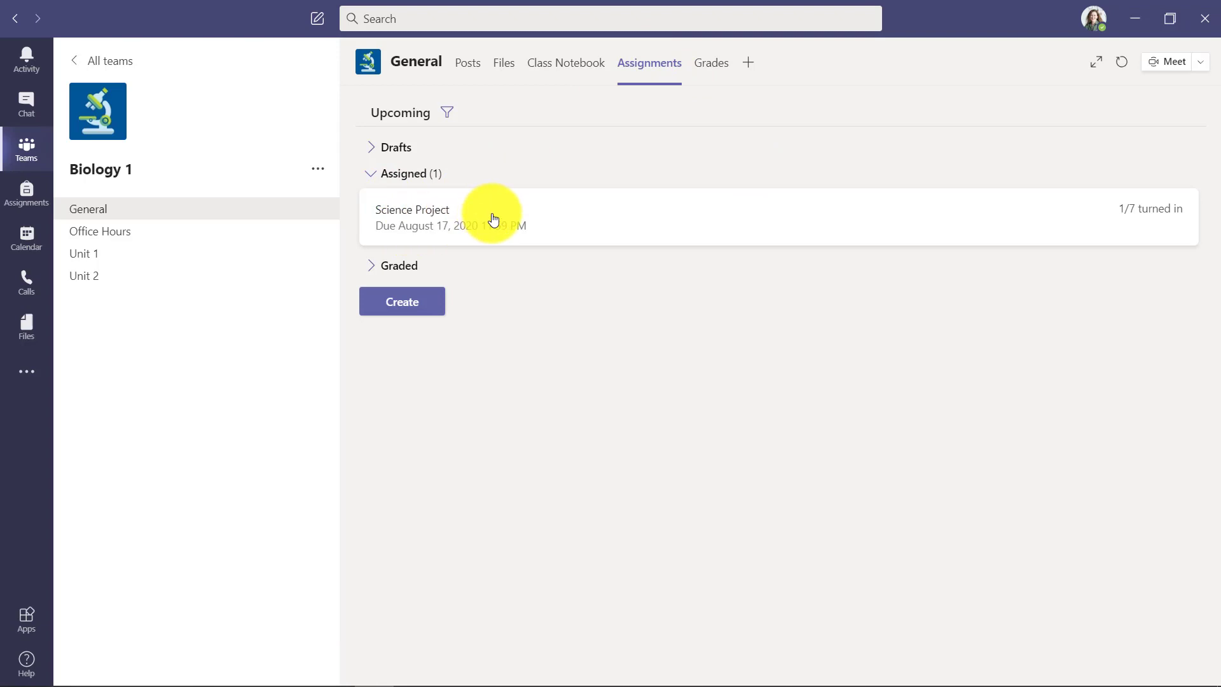
# As the teacher, view the Science Project grading list showing 1 of 7 turned in.
pyautogui.click(412, 217)
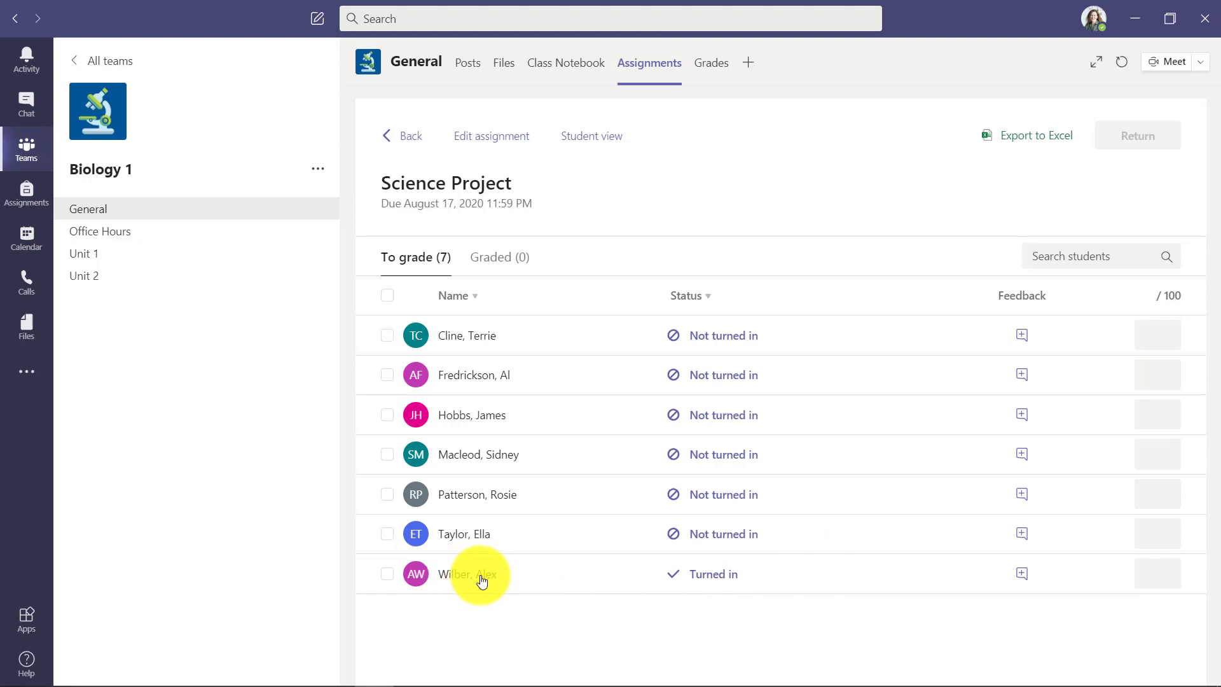
# Grade Wilber's submission as Excellent for Experimental design and Good for Scientific results, totalling 85/100.
pyautogui.click(467, 574)
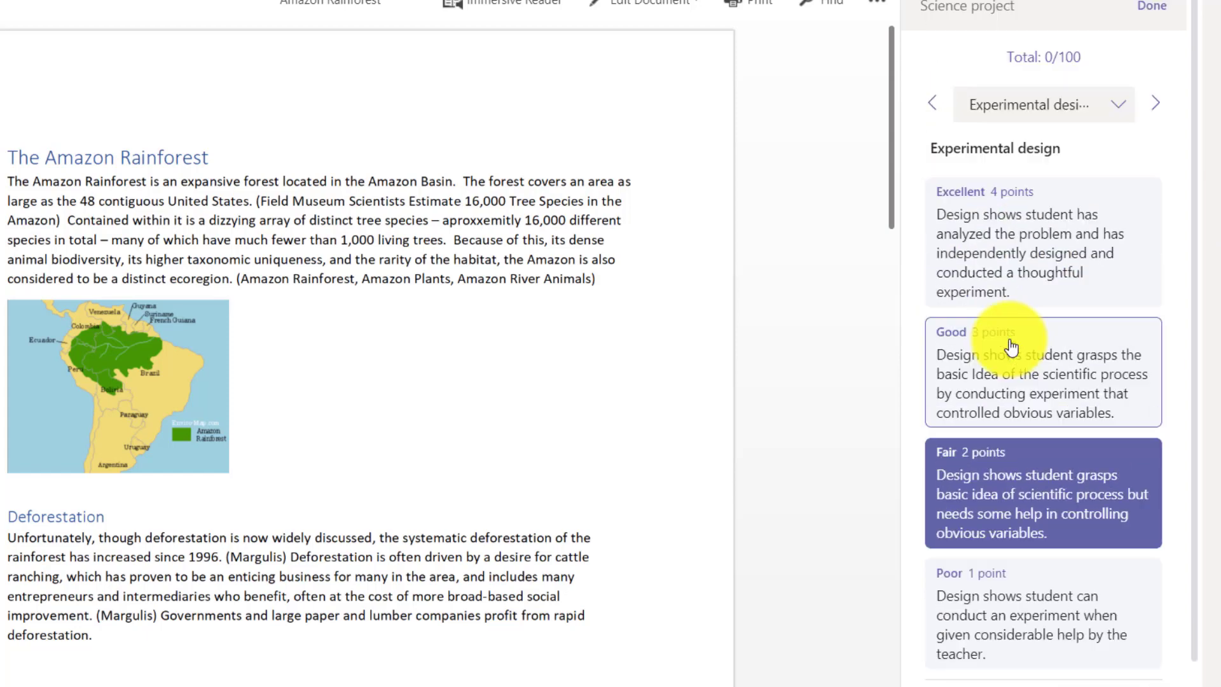
pyautogui.click(1042, 241)
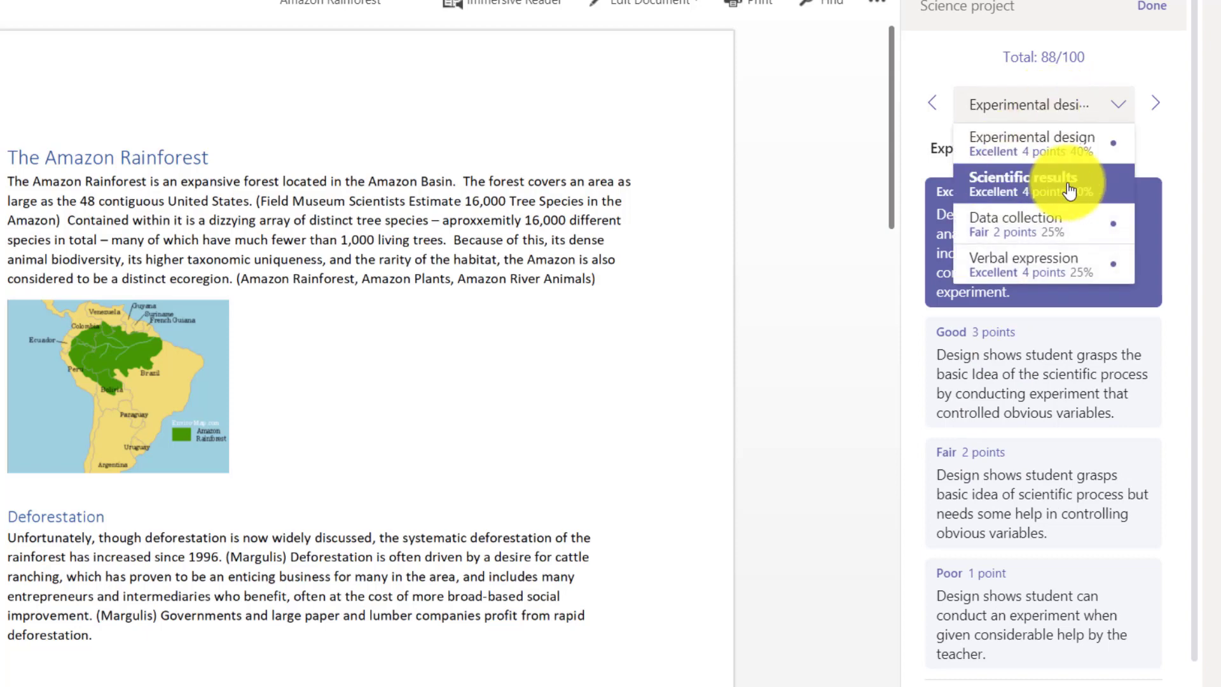
pyautogui.click(1020, 183)
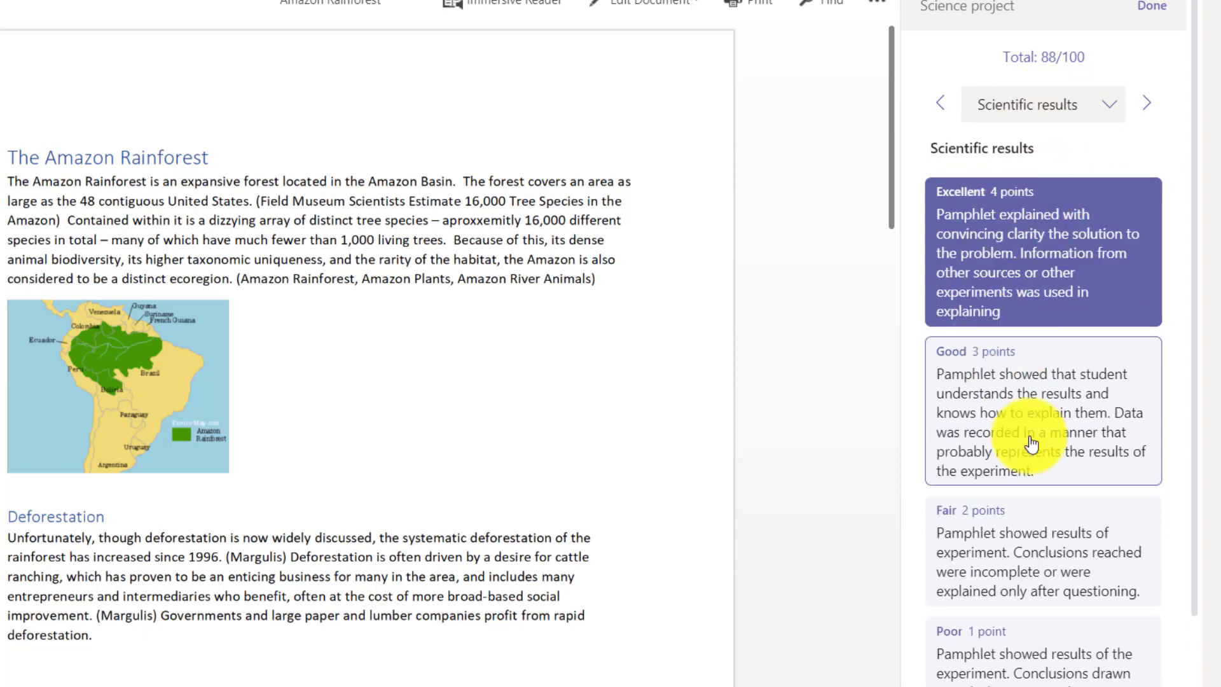
pyautogui.click(1042, 410)
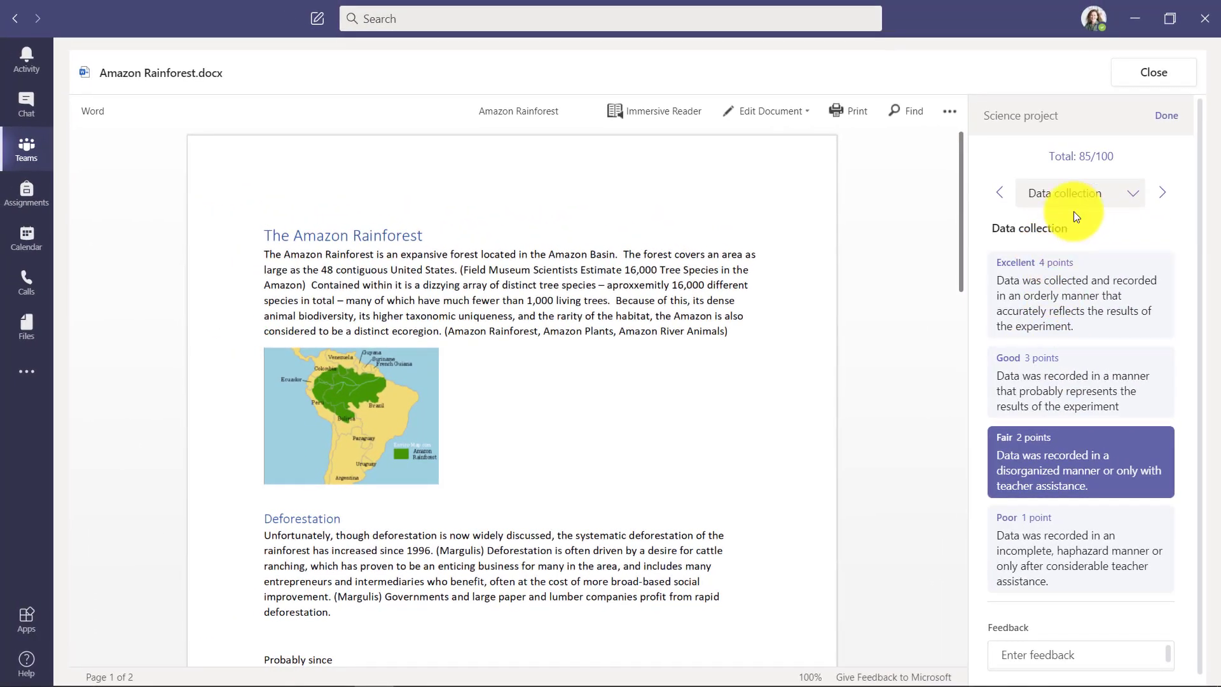
pyautogui.click(1166, 116)
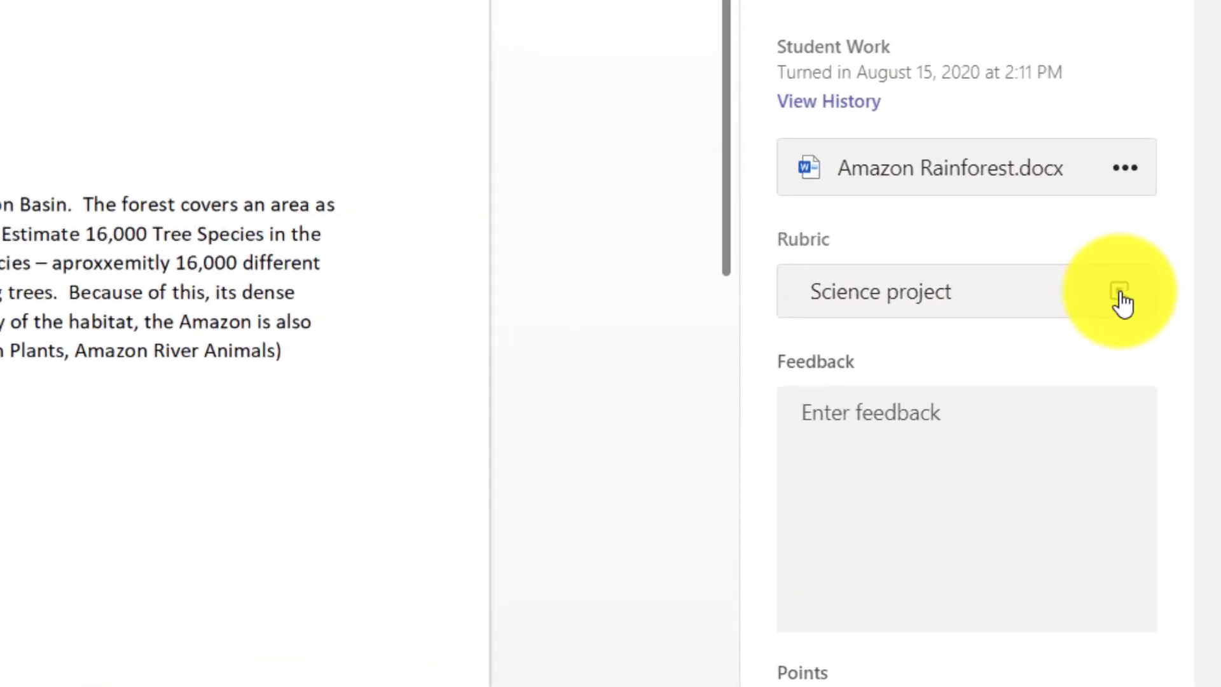
# Expand the rubric and add "Exceelent work!" as feedback on the Experimental design criterion.
pyautogui.click(1120, 291)
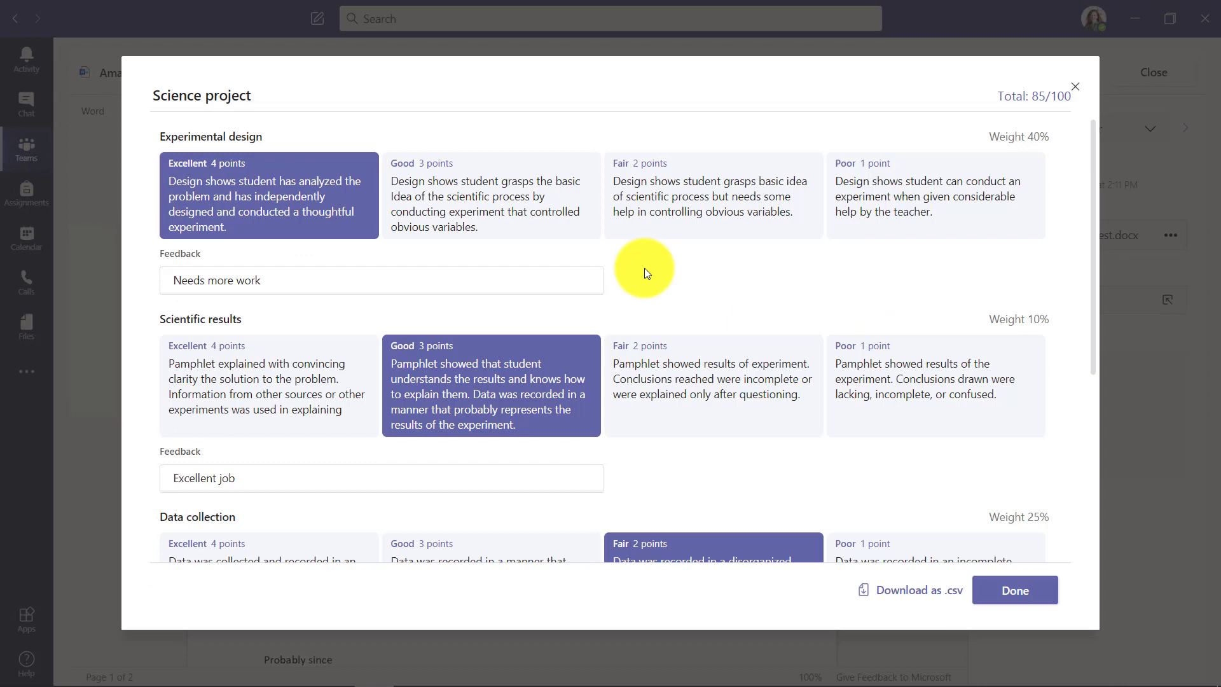
pyautogui.click(268, 386)
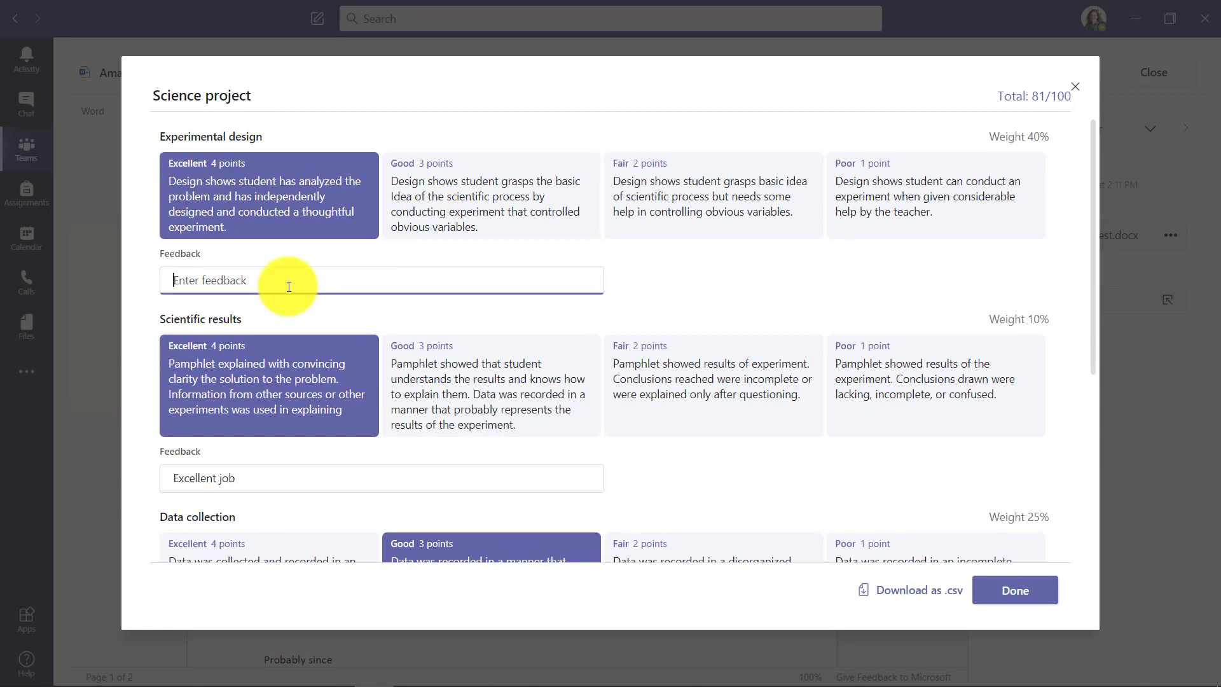
pyautogui.write('Exceelent work!')
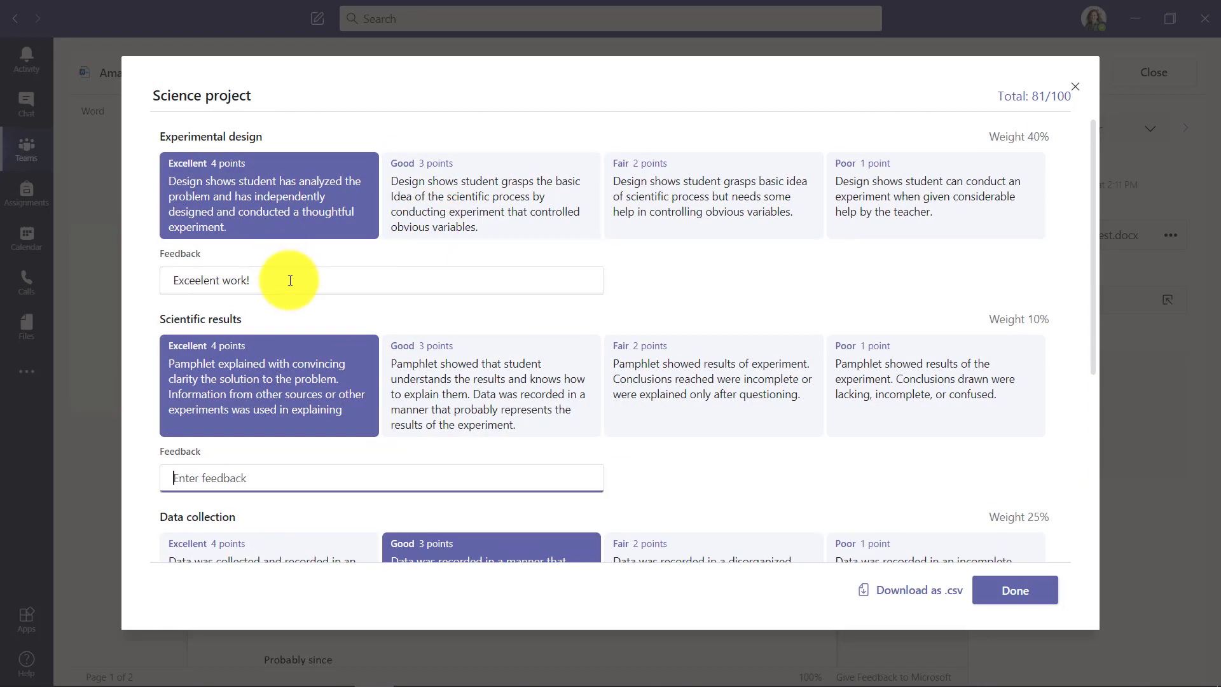
pyautogui.scroll(-3)
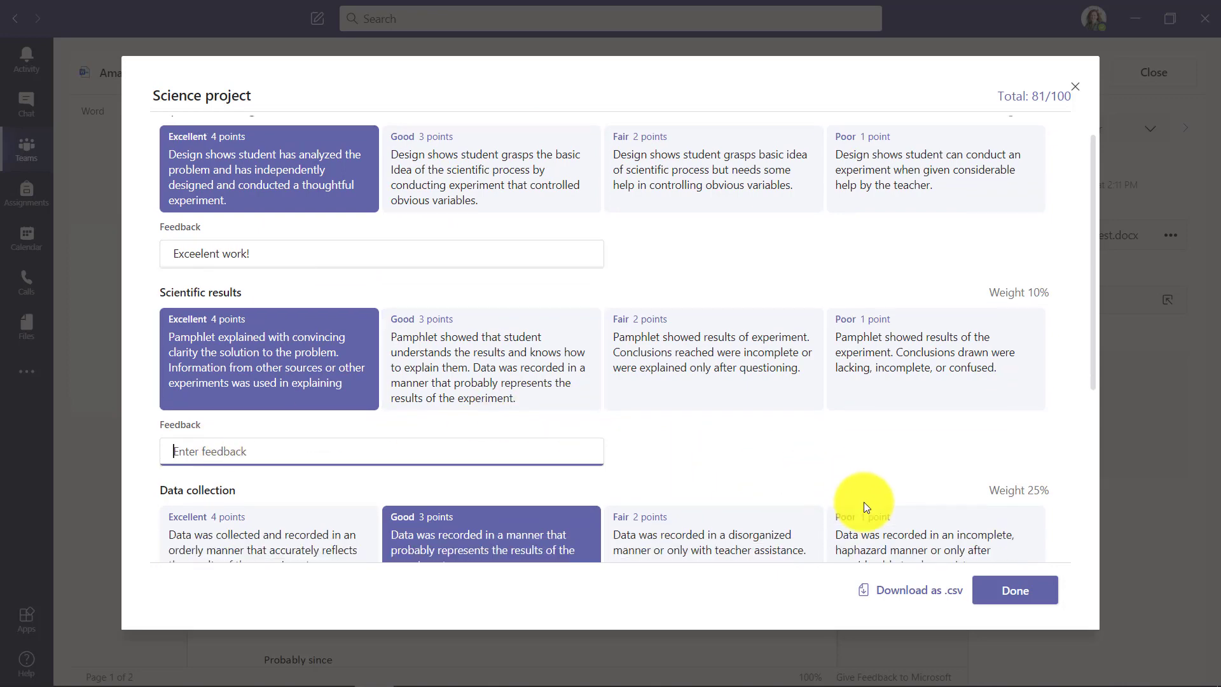
pyautogui.scroll(-3)
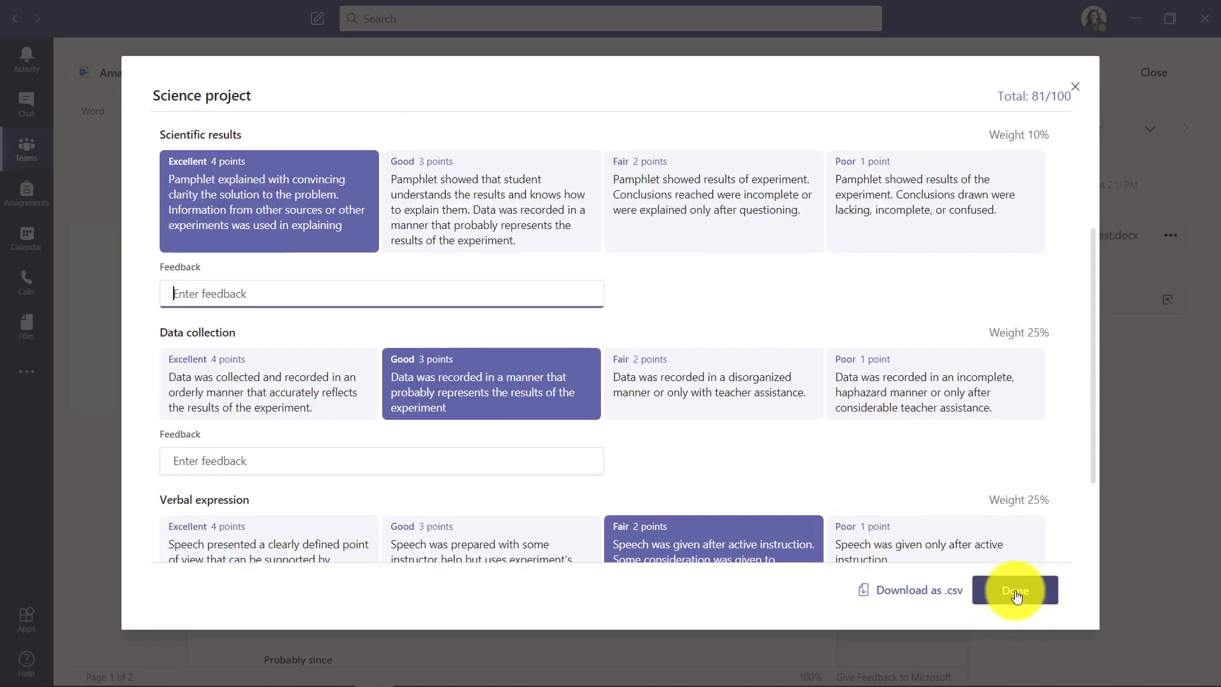
# Finish the rubric grading with Done and return Wilber's 81/100 submission.
pyautogui.click(1014, 590)
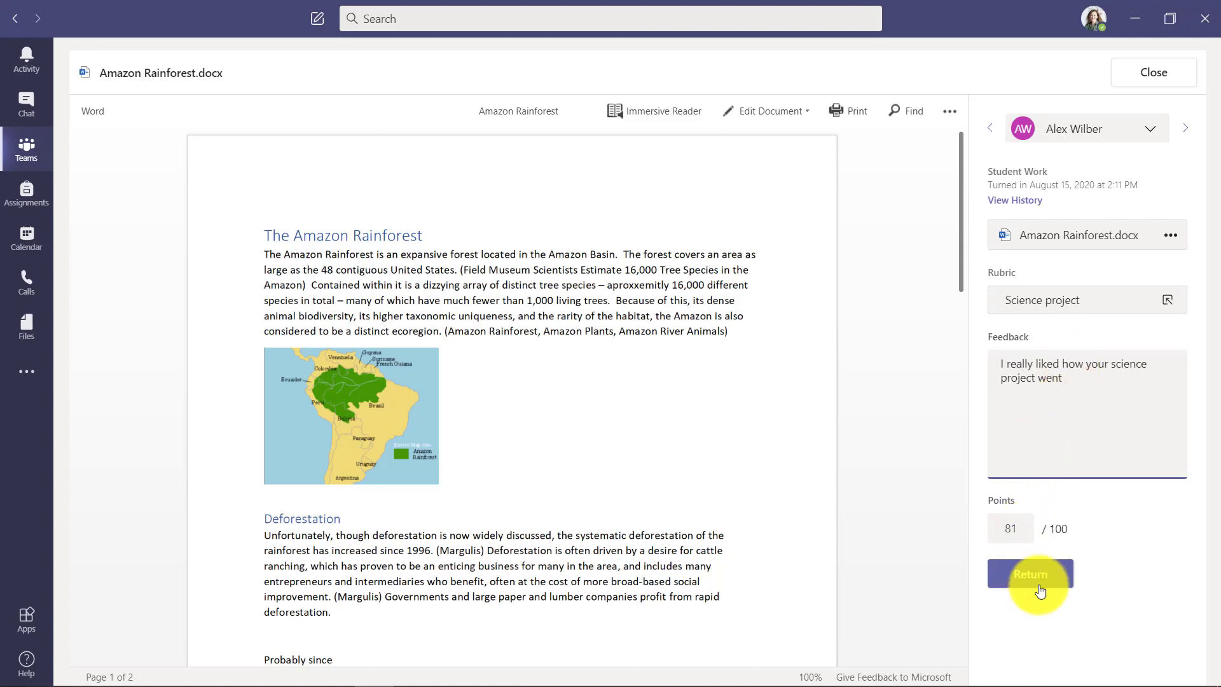
pyautogui.click(1029, 574)
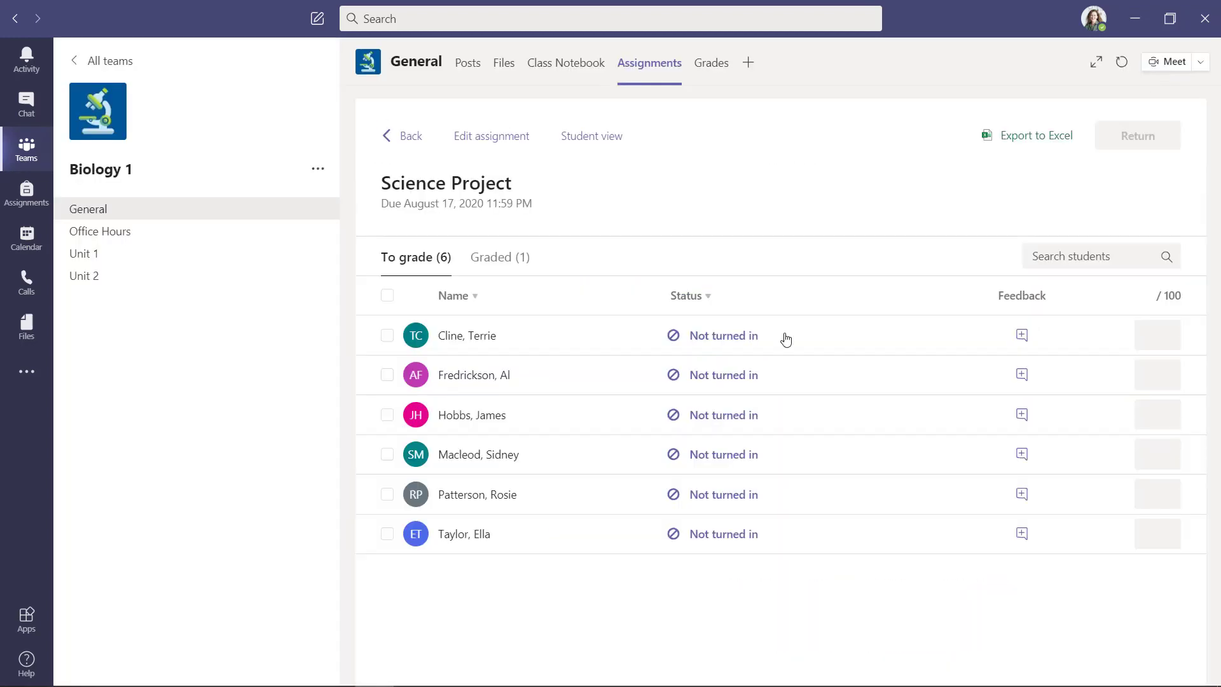